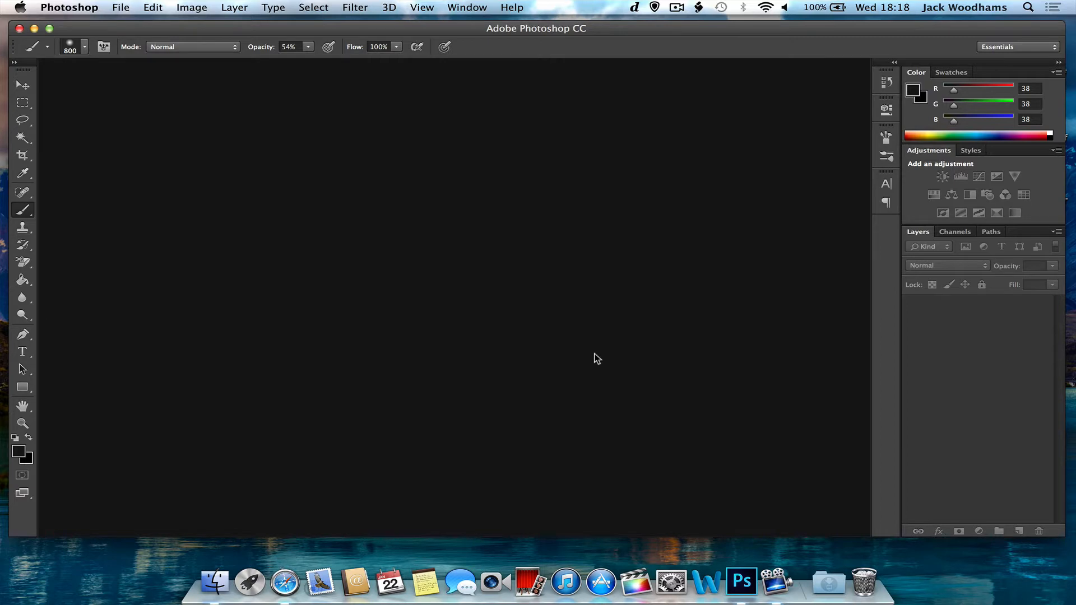
pyautogui.moveTo(299, 199)
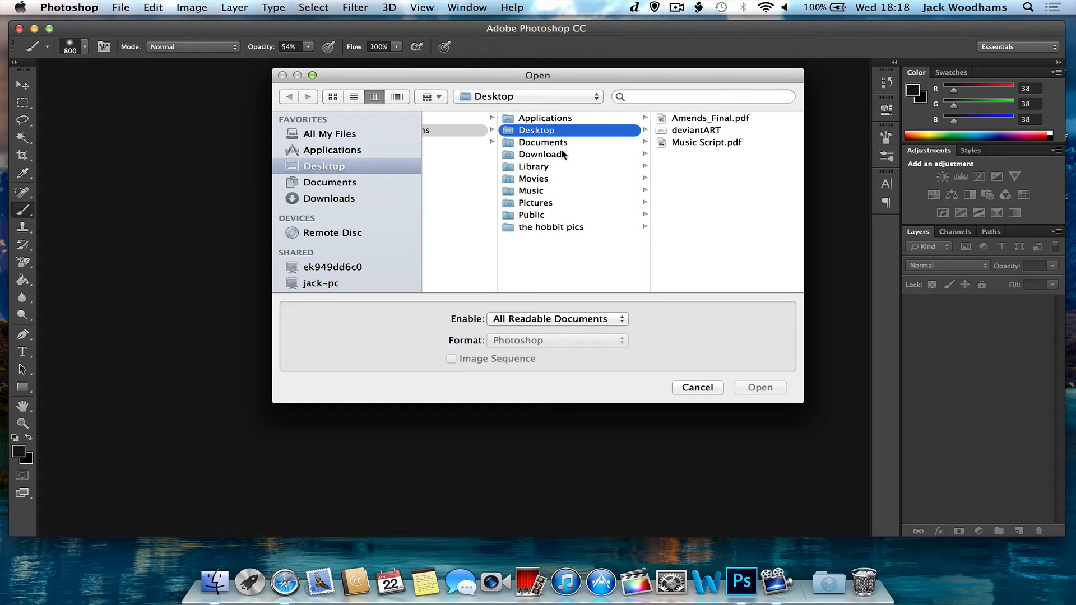
# Step: Open the deviantART logo PNG from the Desktop
pyautogui.click(328, 198)
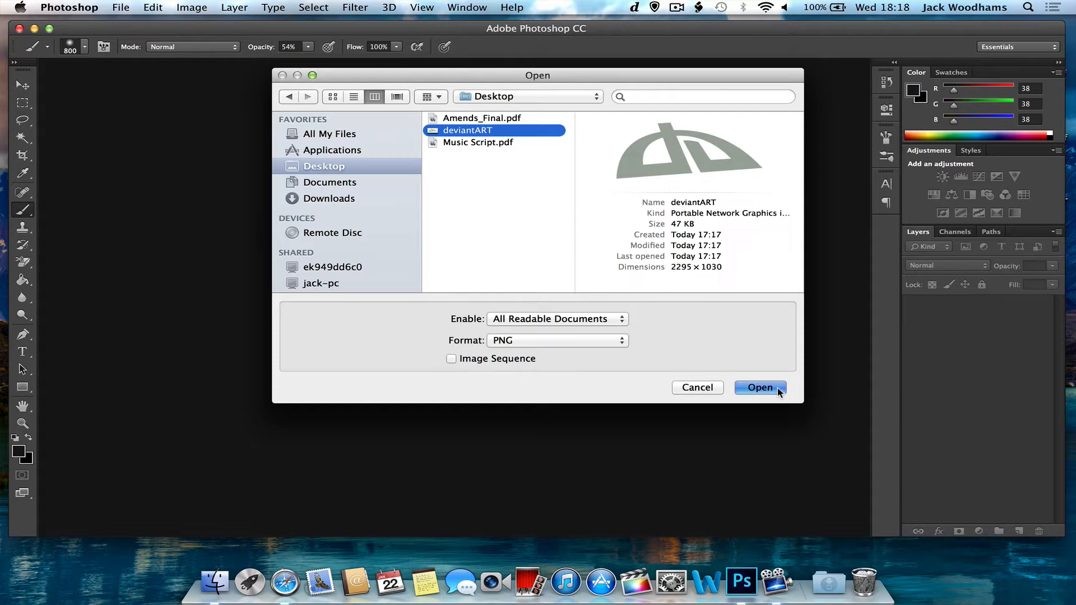
pyautogui.click(760, 387)
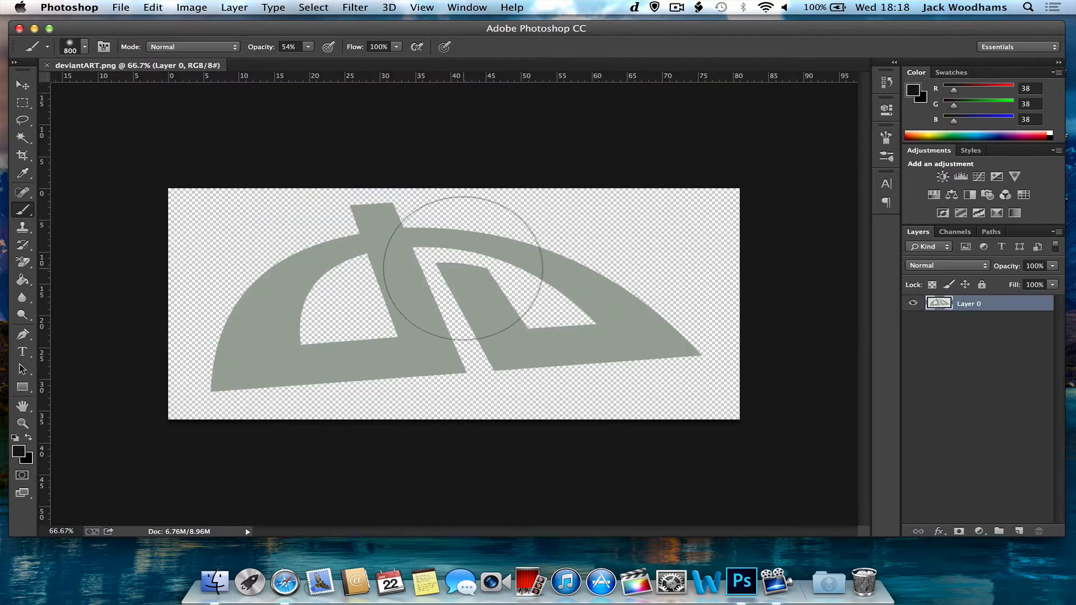
# Step: Create a new Untitled-1 document 1500 pixels wide by 1000 pixels high
pyautogui.click(114, 7)
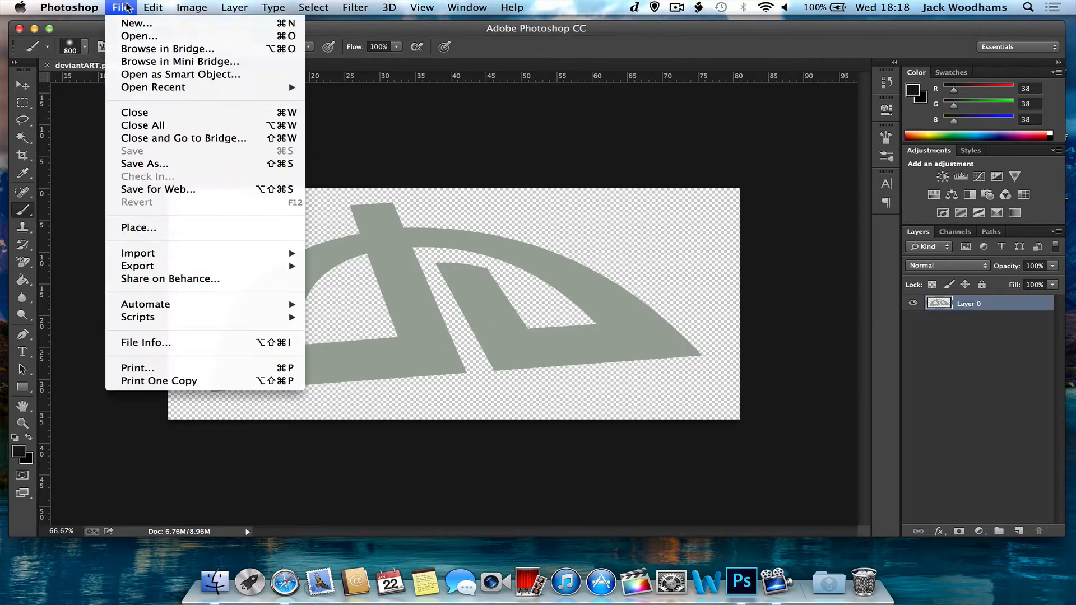
pyautogui.click(144, 24)
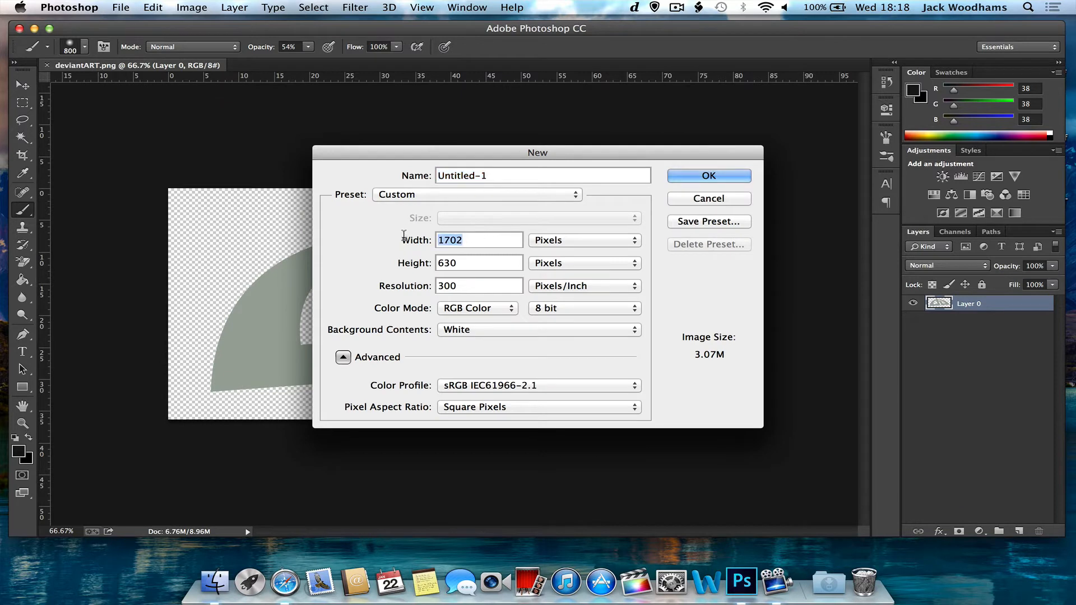
pyautogui.write('1500')
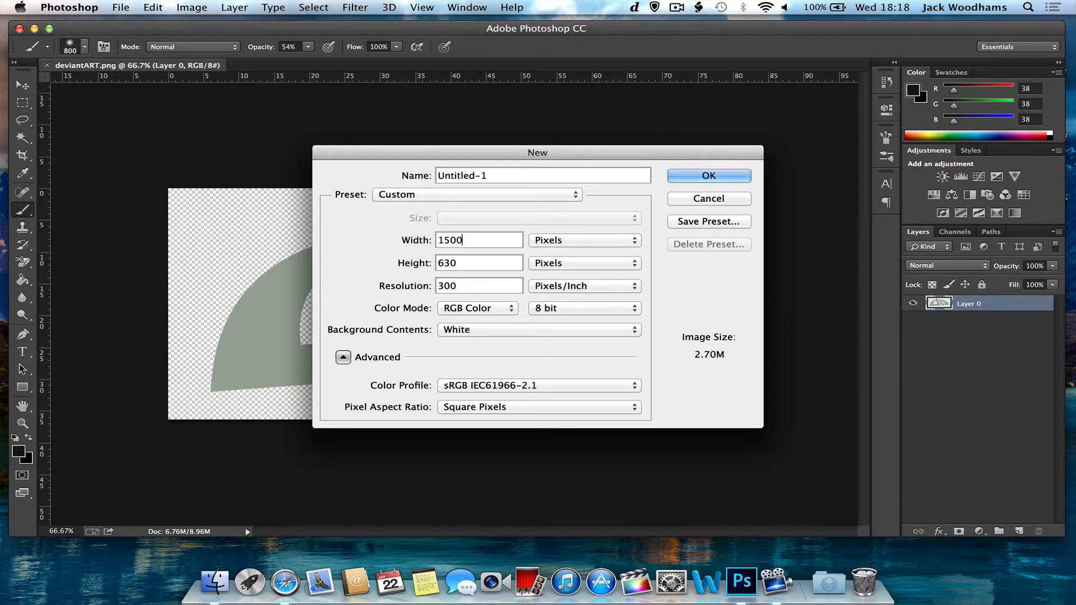
pyautogui.write('1000')
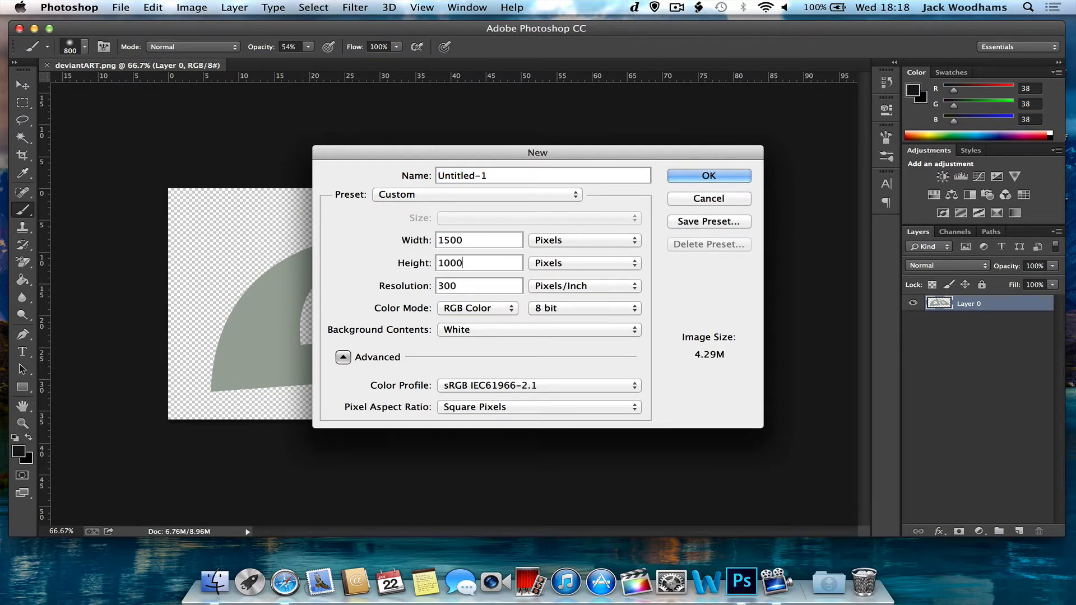
pyautogui.click(708, 199)
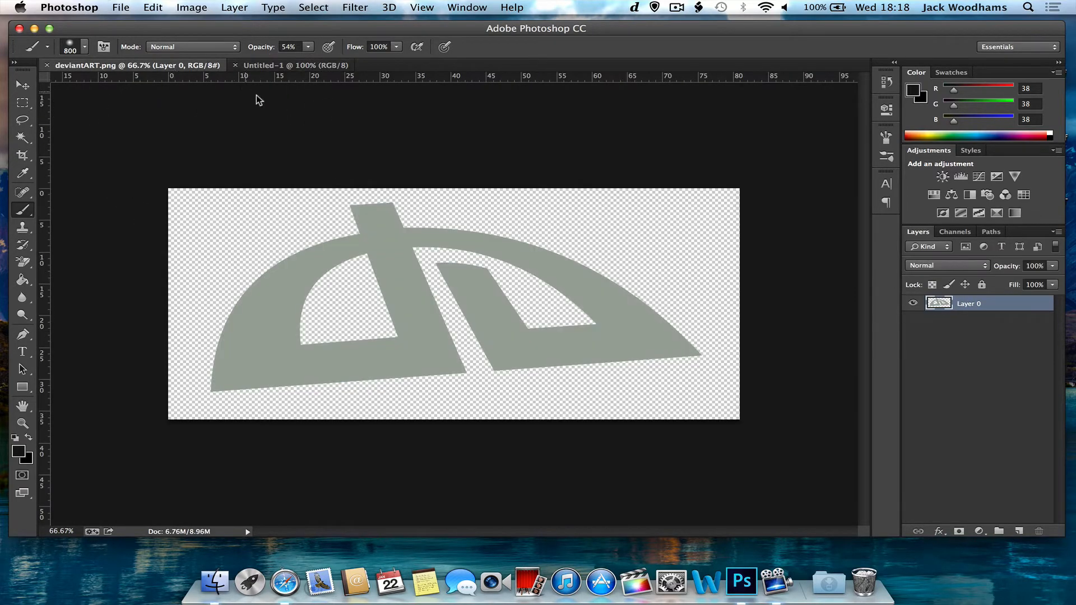
# Step: Place the logo in Untitled-1 above a new dark grey layer and select the Deviant logo layer for styling
pyautogui.click(301, 65)
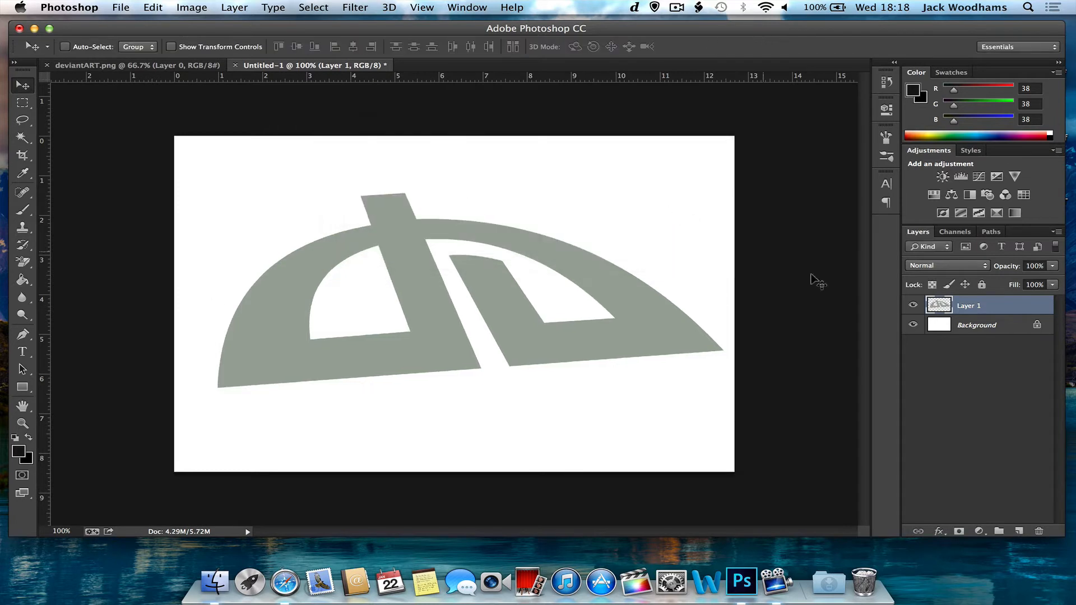
pyautogui.click(1019, 531)
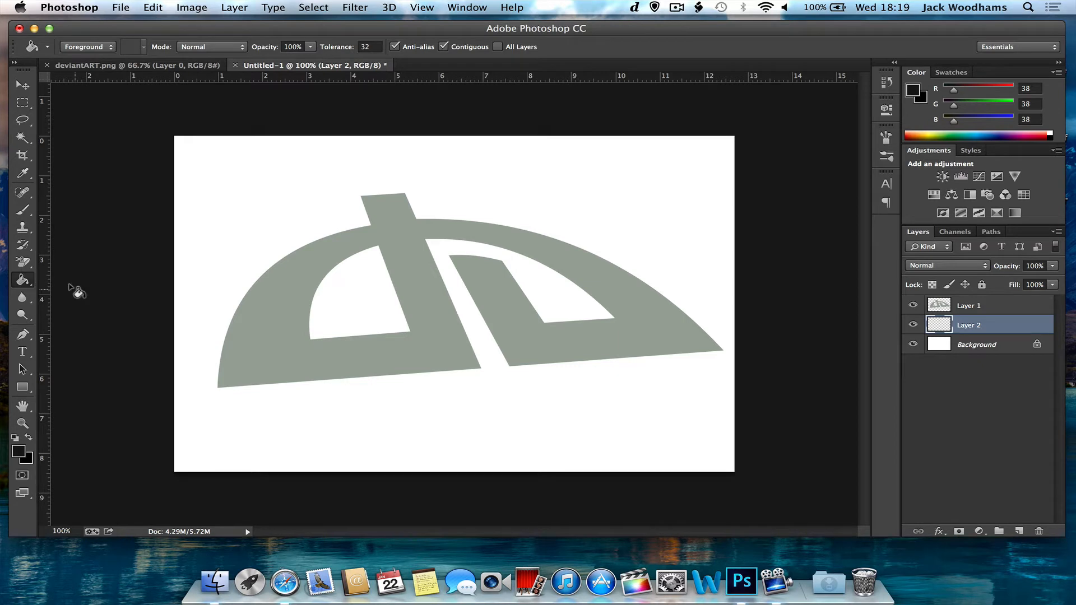
pyautogui.moveTo(145, 406)
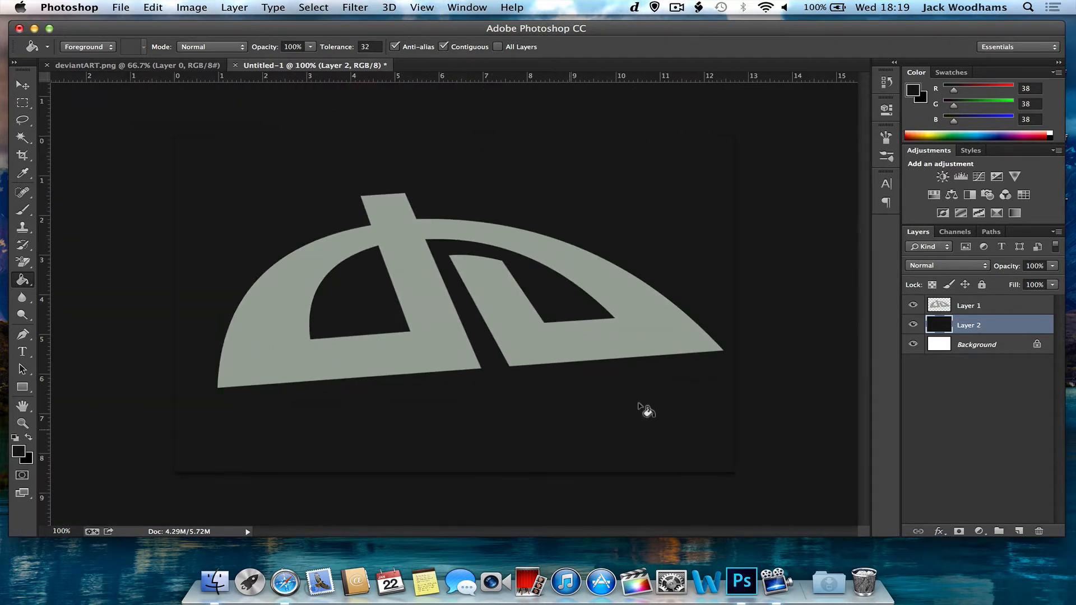
pyautogui.click(968, 305)
pyautogui.write('Deviant logo')
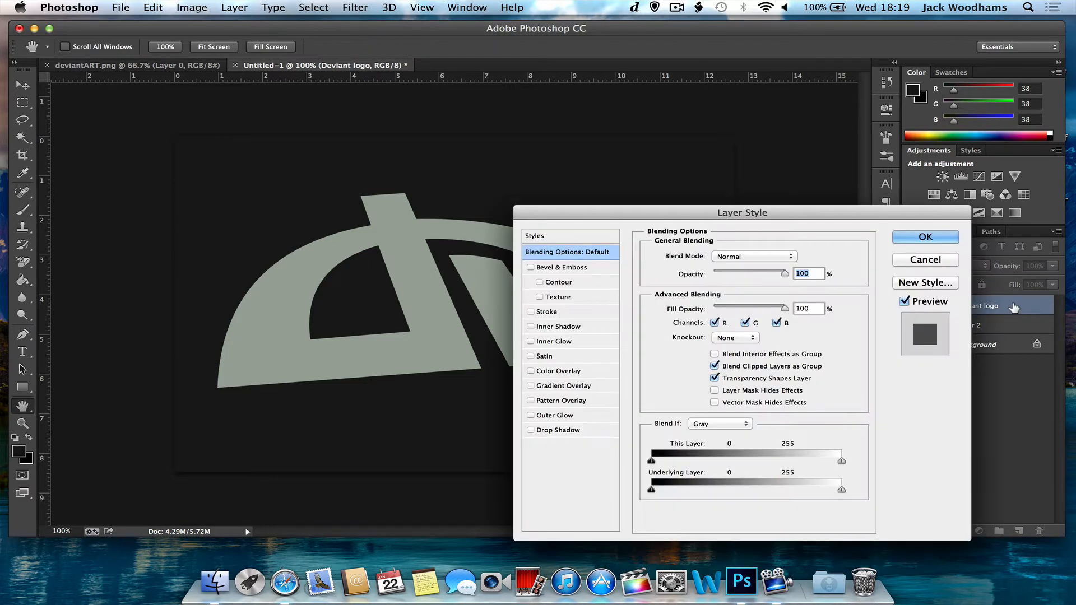
# Step: Enable a Gradient Overlay on the logo with Color Burn blending at about 50% opacity
pyautogui.moveTo(741, 212); pyautogui.dragTo(778, 111)
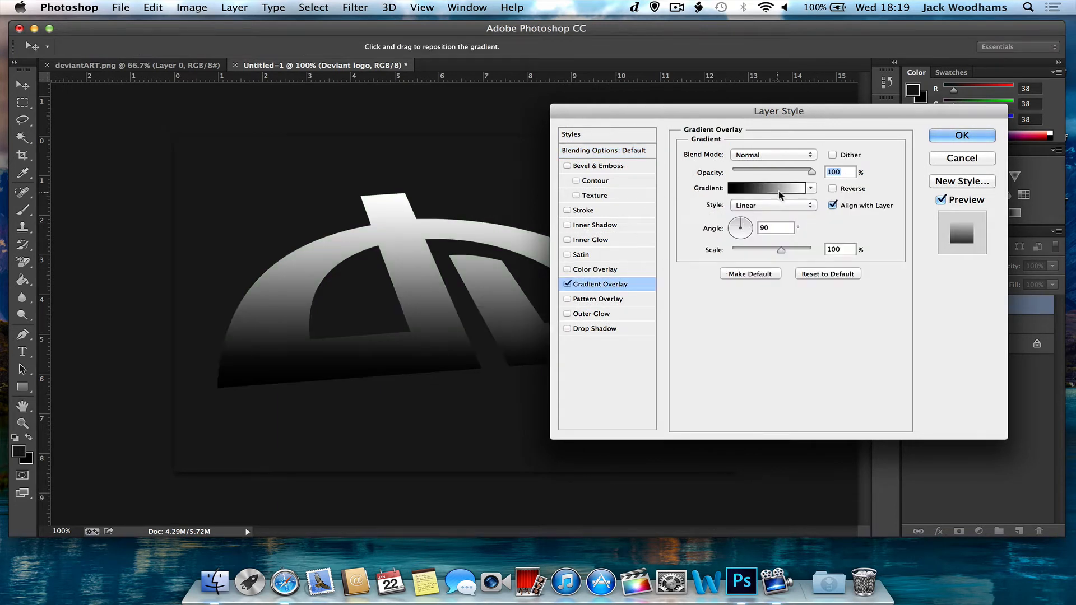
pyautogui.click(773, 155)
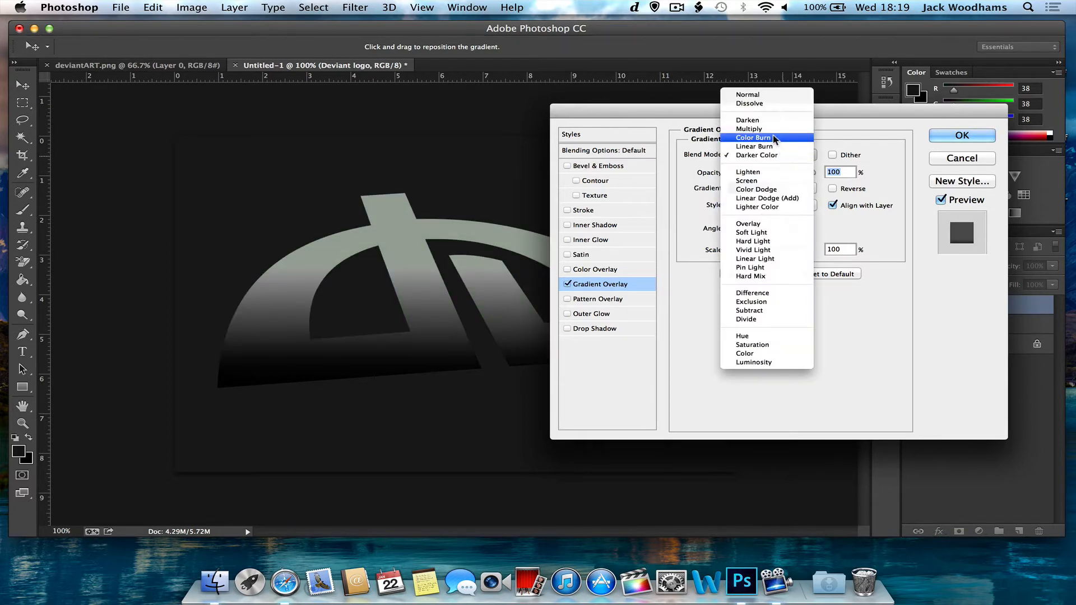
pyautogui.click(753, 138)
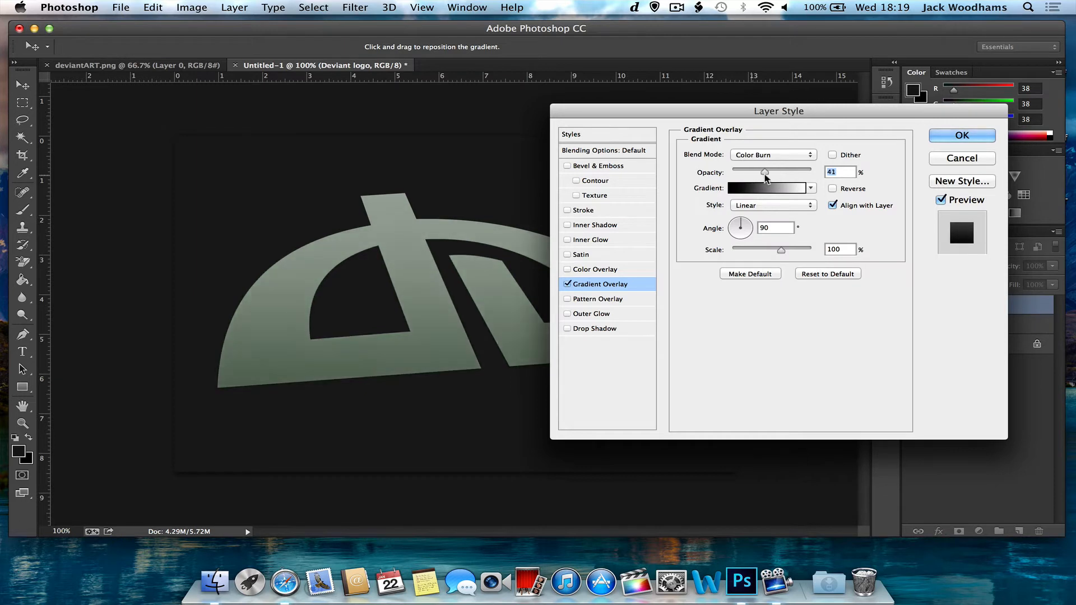
pyautogui.moveTo(764, 173); pyautogui.dragTo(773, 173)
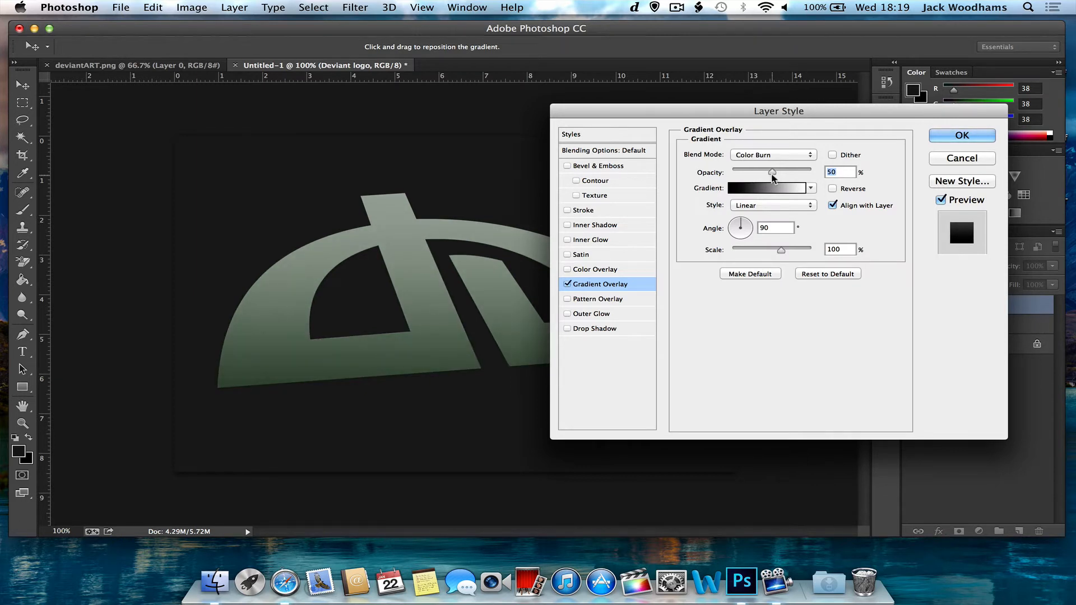
pyautogui.click(768, 188)
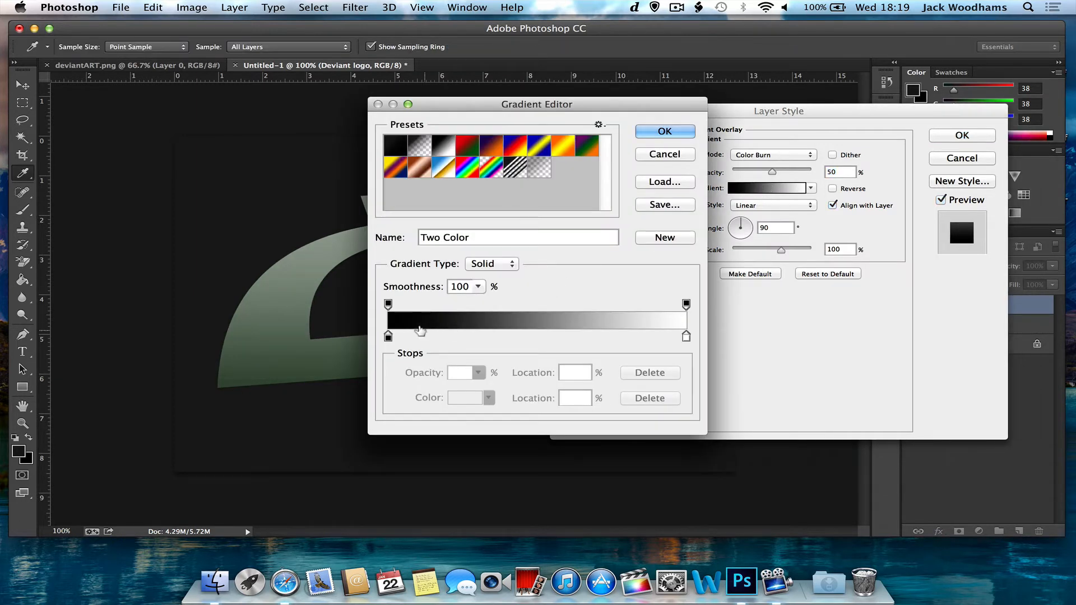
# Step: Build a custom gradient from dark green to bright lime green and confirm it
pyautogui.click(388, 336)
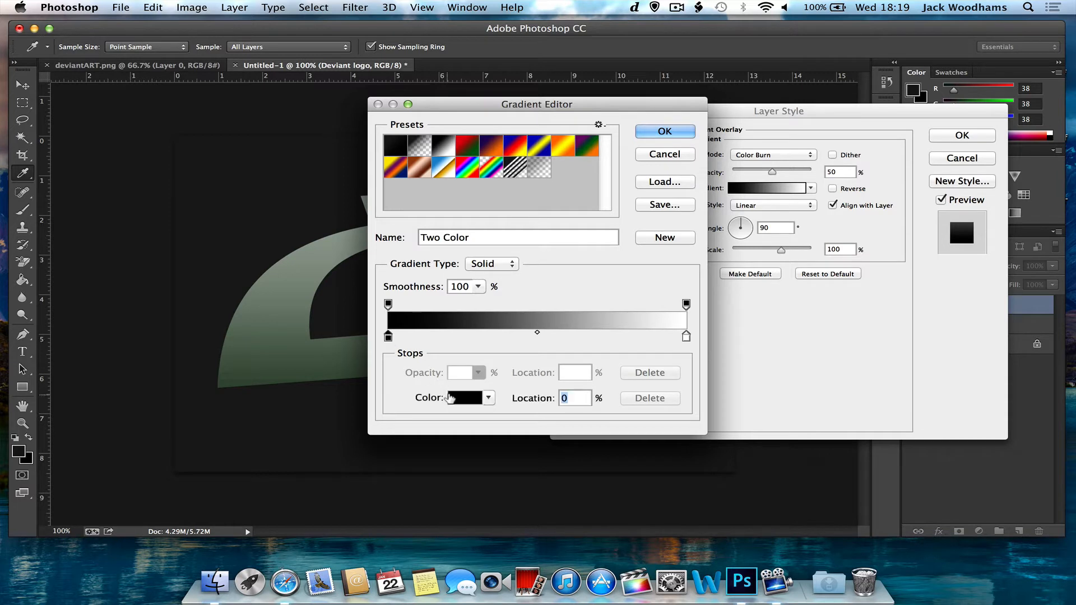
pyautogui.click(466, 398)
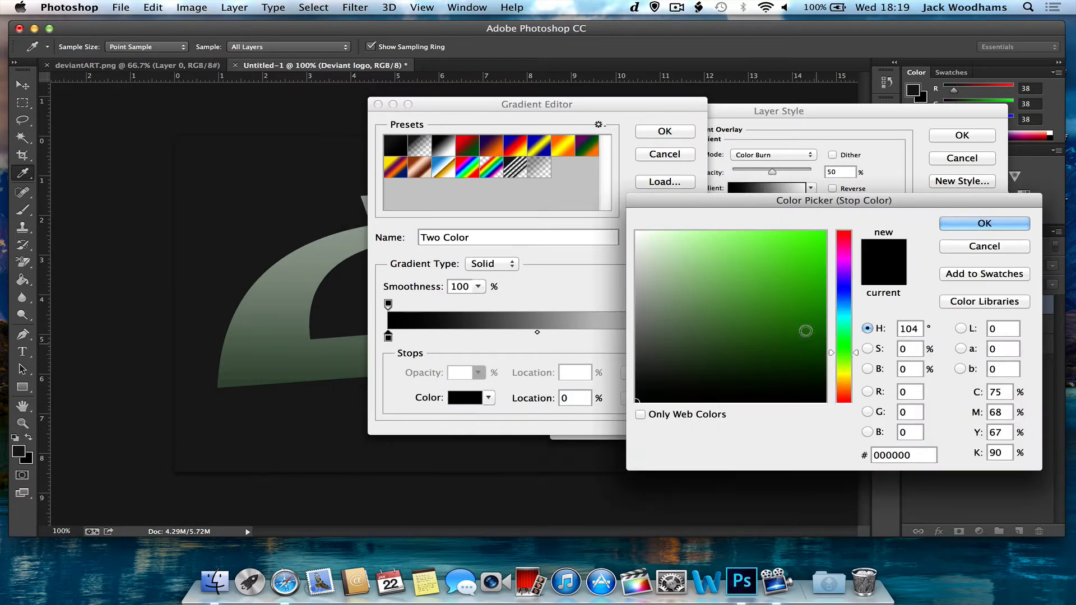
pyautogui.click(796, 255)
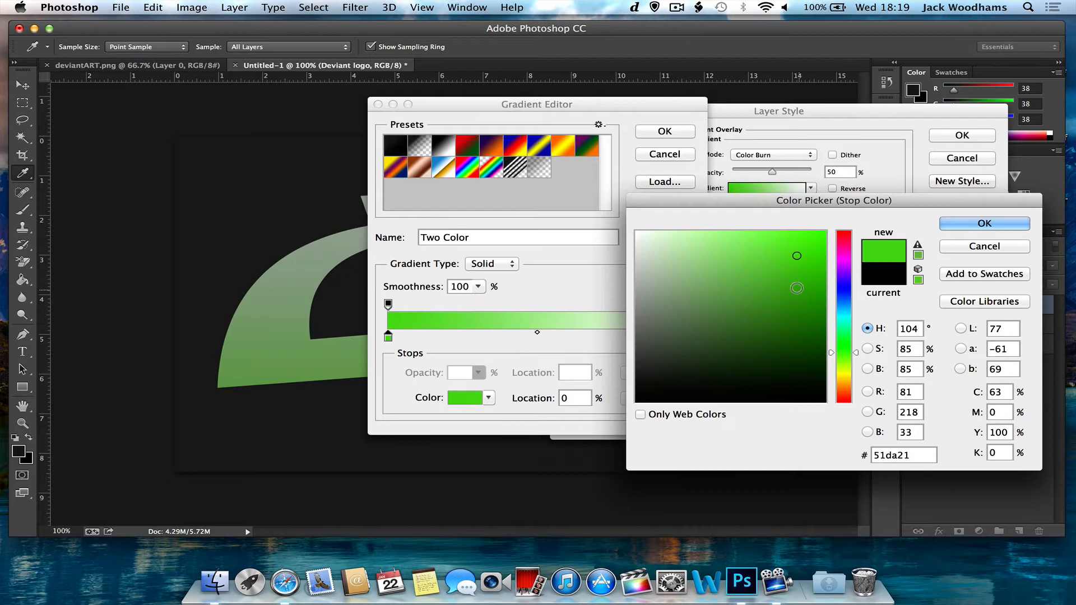
pyautogui.click(984, 223)
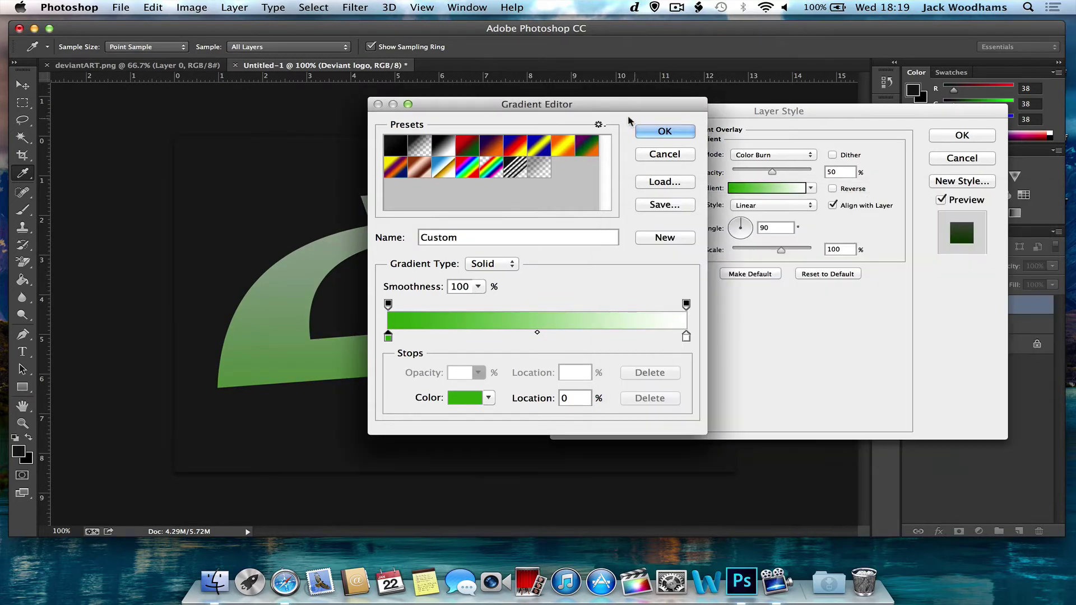
pyautogui.moveTo(537, 104); pyautogui.dragTo(580, 100)
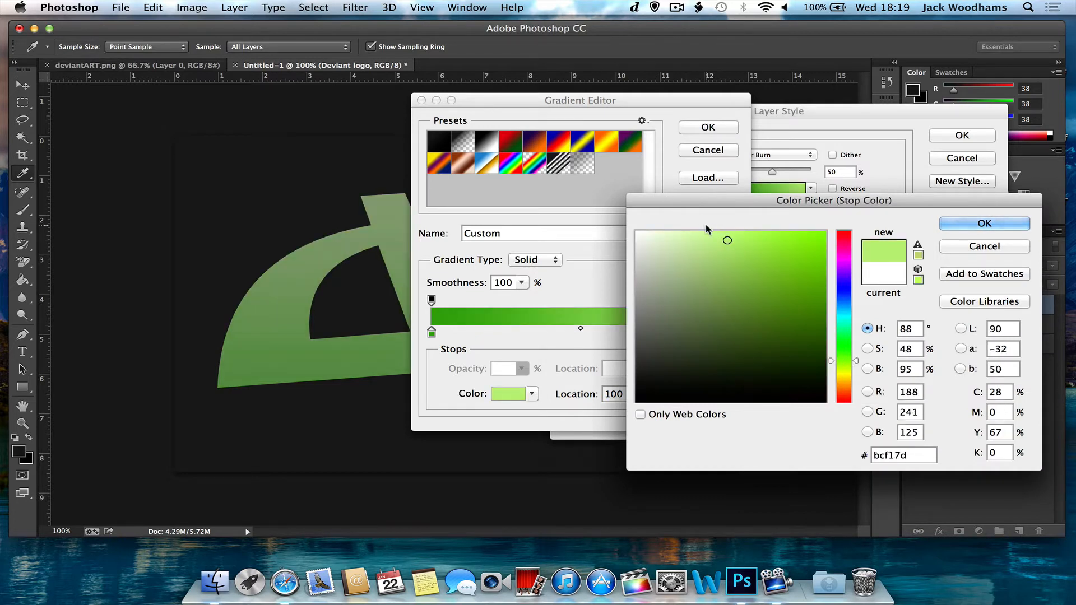
pyautogui.click(767, 246)
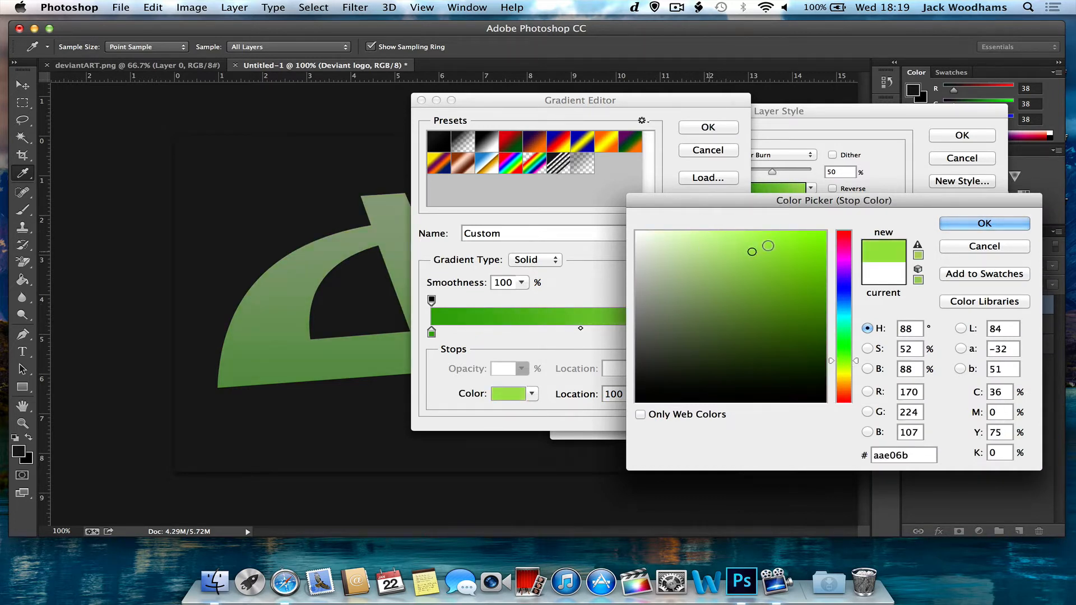
pyautogui.click(771, 231)
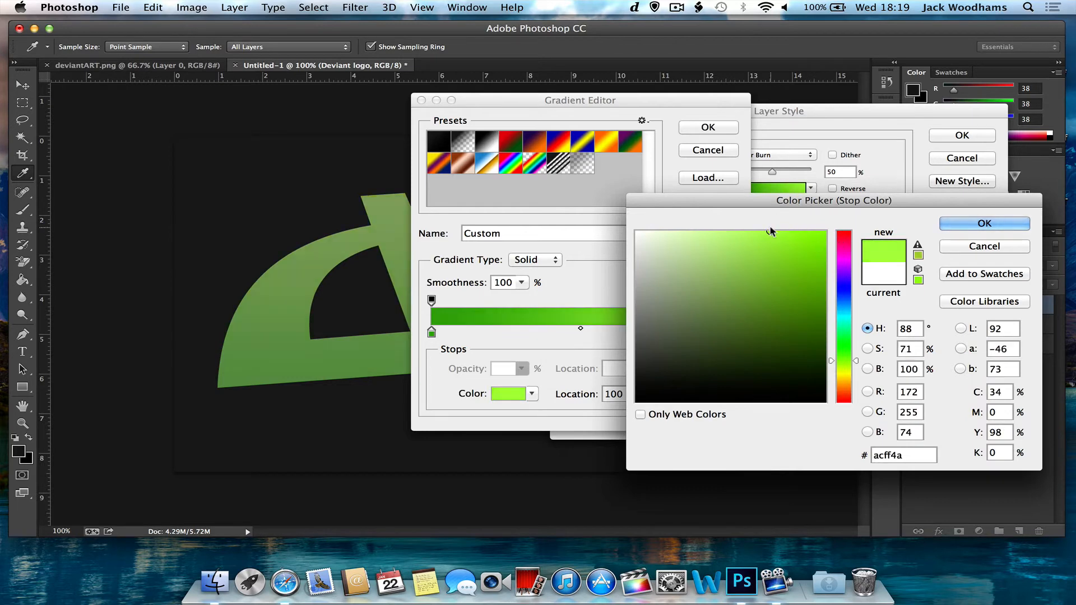
pyautogui.click(984, 223)
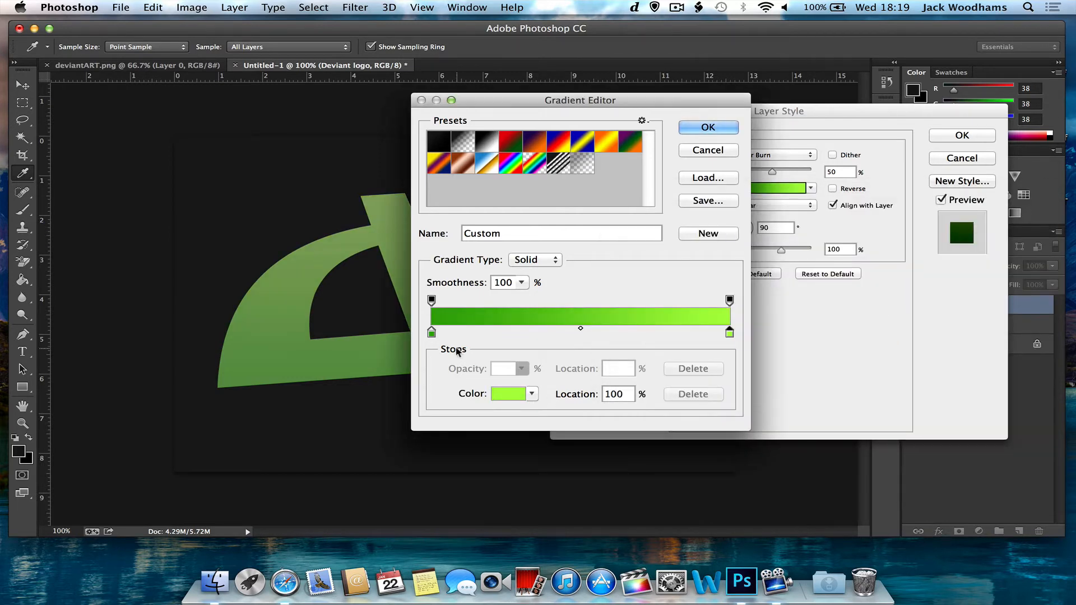
pyautogui.click(508, 393)
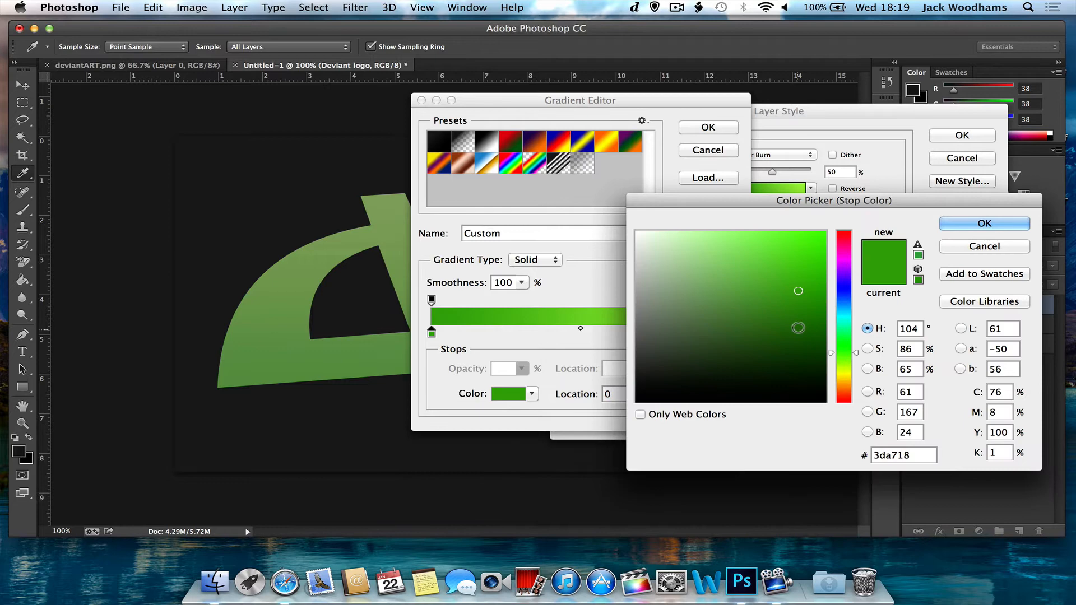
pyautogui.click(984, 223)
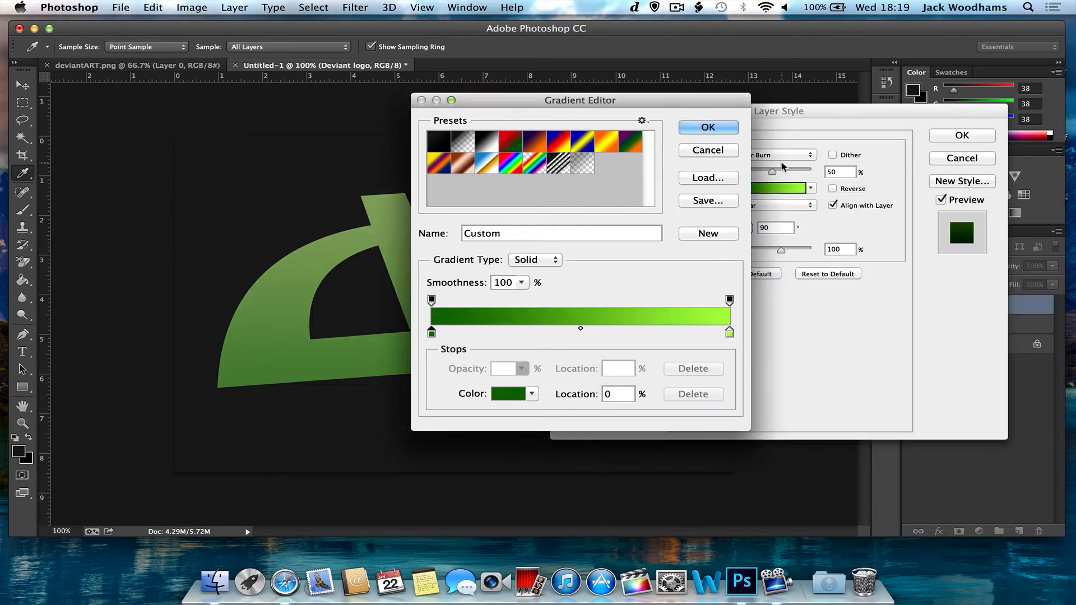
pyautogui.click(708, 127)
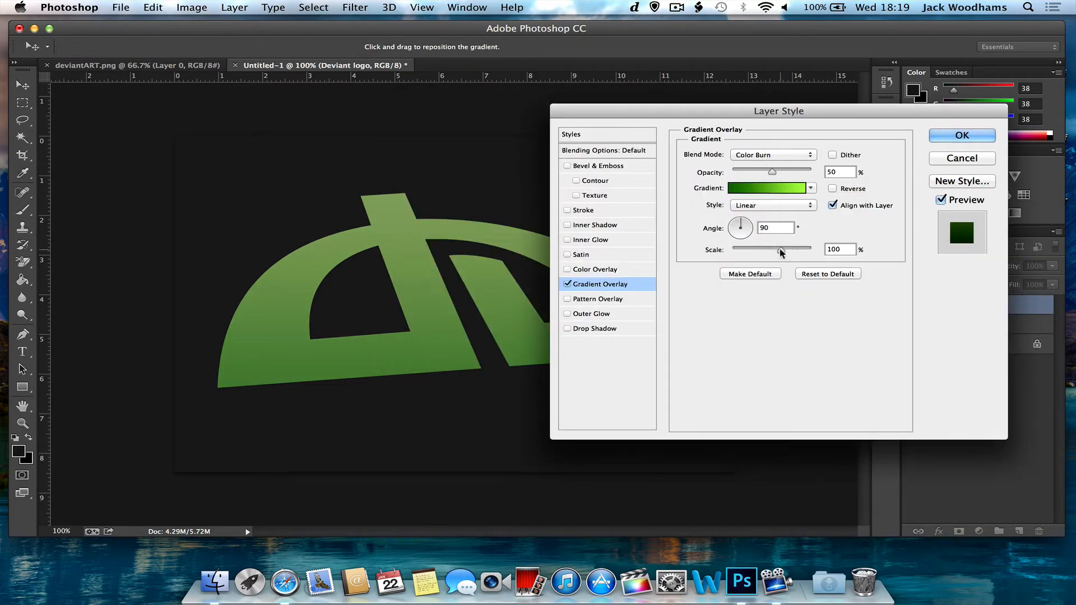
# Step: Adjust the gradient overlay scale, settling it at 66%
pyautogui.moveTo(811, 249); pyautogui.dragTo(755, 249)
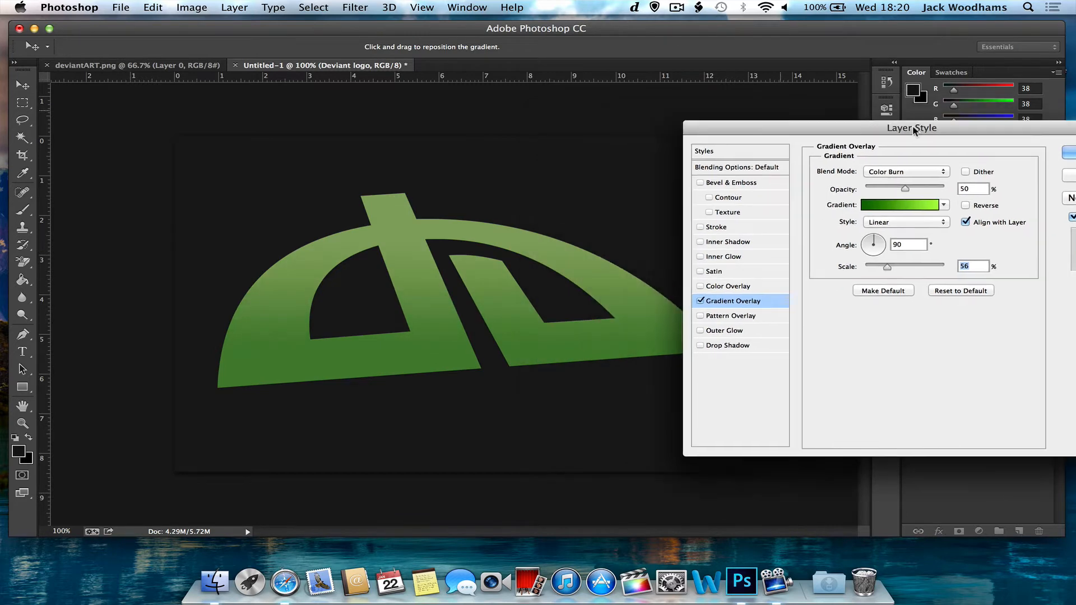
pyautogui.moveTo(911, 128); pyautogui.dragTo(689, 128)
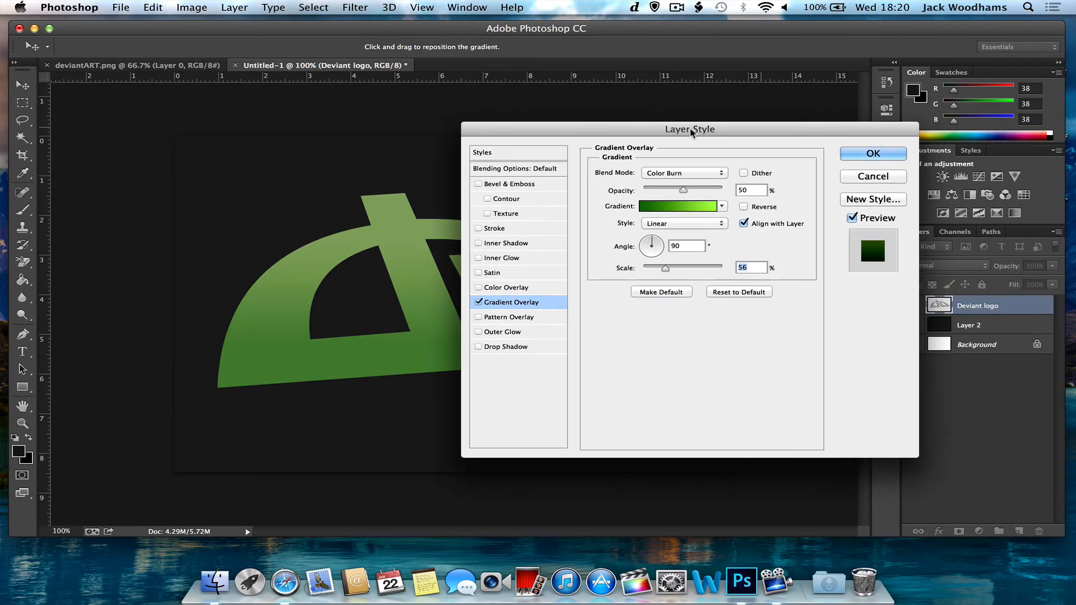
pyautogui.moveTo(689, 128); pyautogui.dragTo(649, 125)
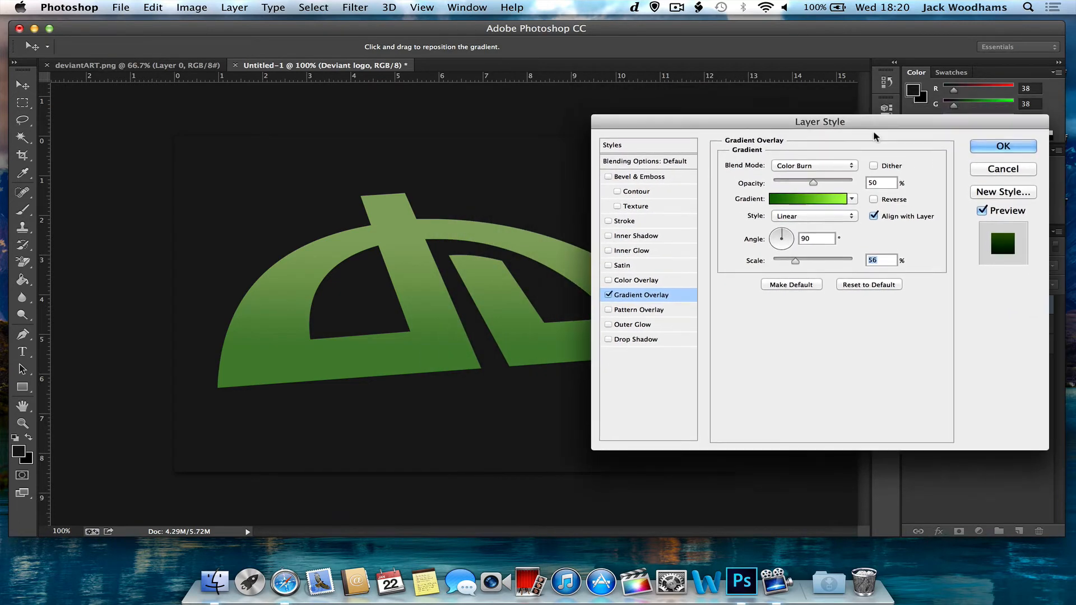
pyautogui.moveTo(795, 260); pyautogui.dragTo(814, 270)
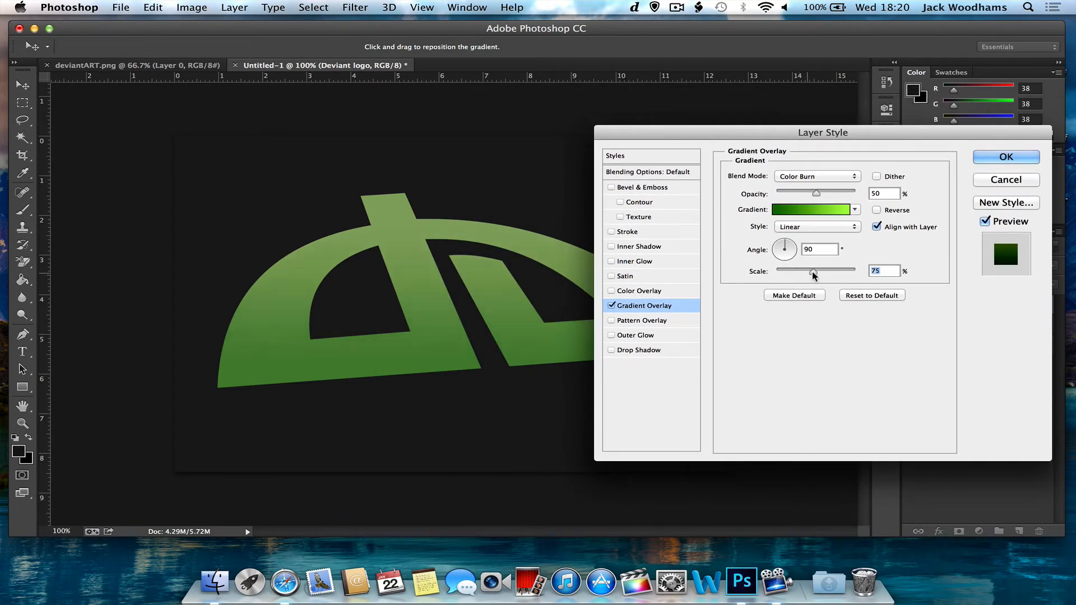
pyautogui.moveTo(813, 270); pyautogui.dragTo(804, 270)
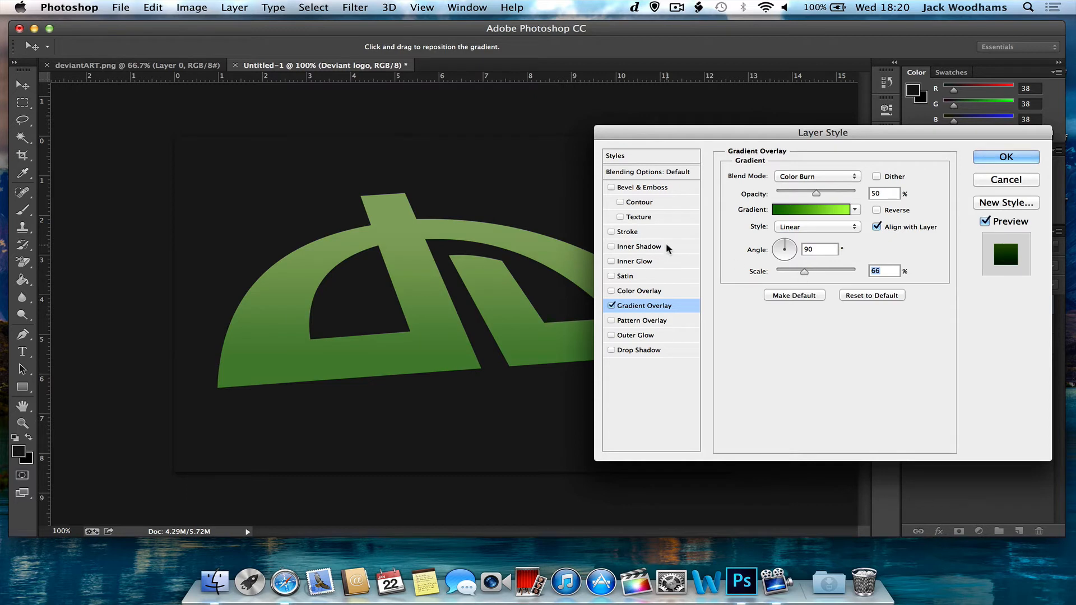
# Step: Turn on Inner Shadow and colour it a pale yellow-green tint
pyautogui.click(612, 246)
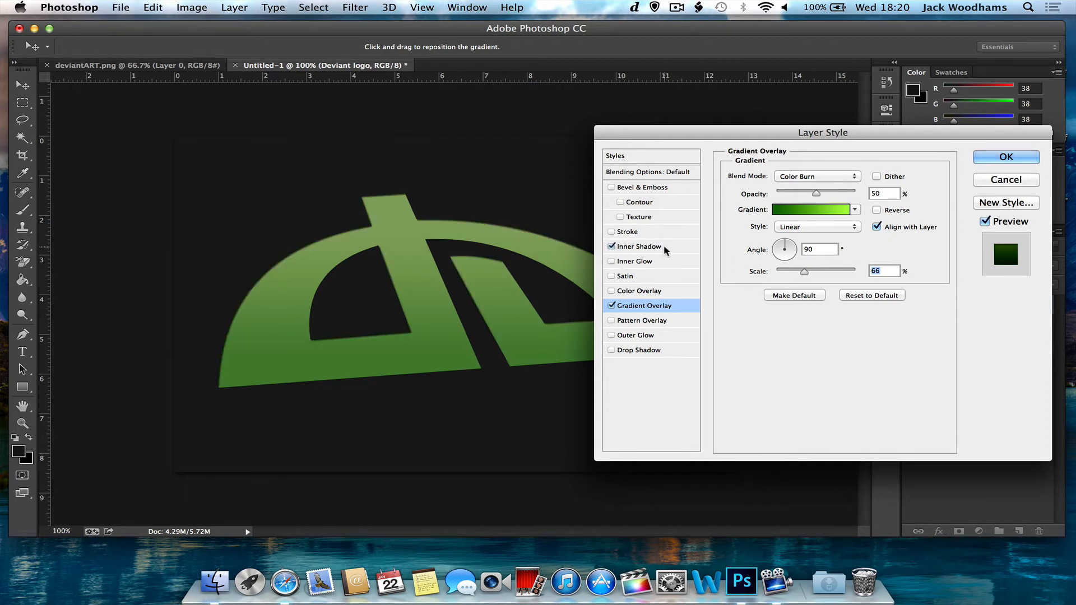
pyautogui.click(877, 175)
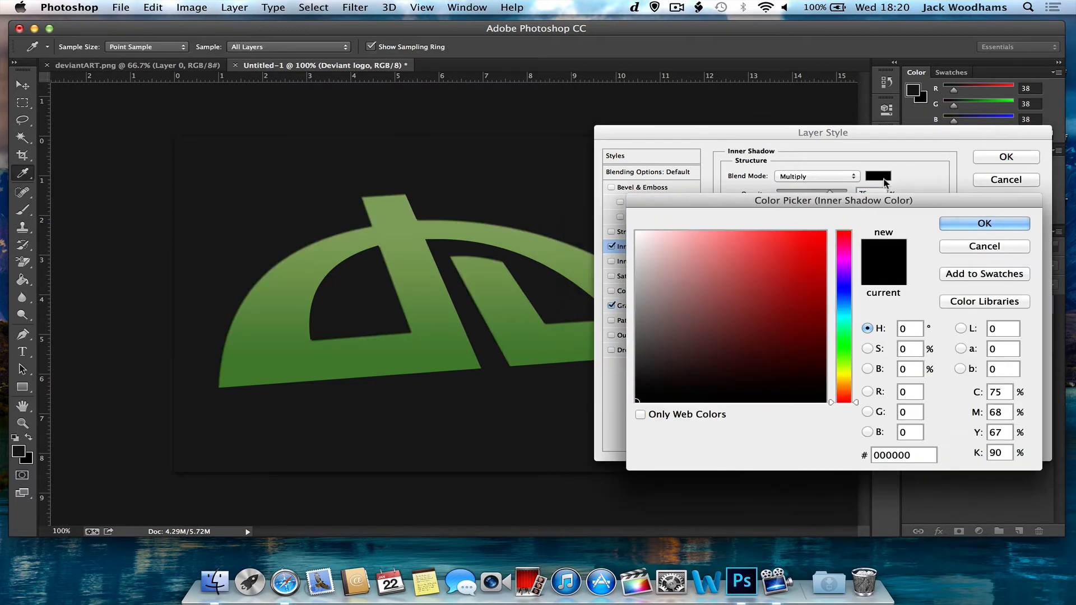
pyautogui.click(793, 231)
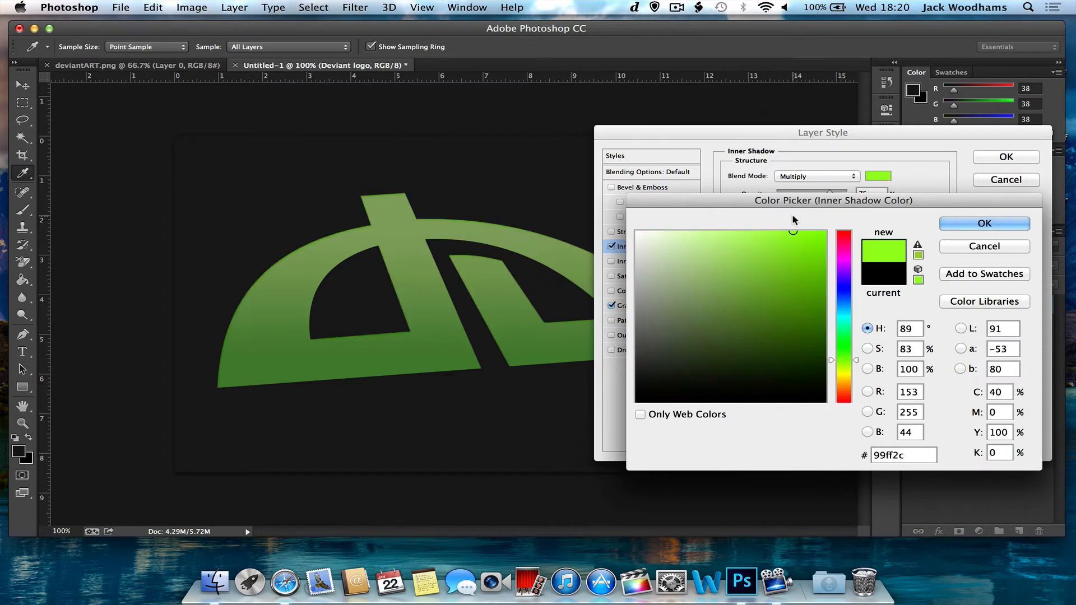
pyautogui.click(686, 231)
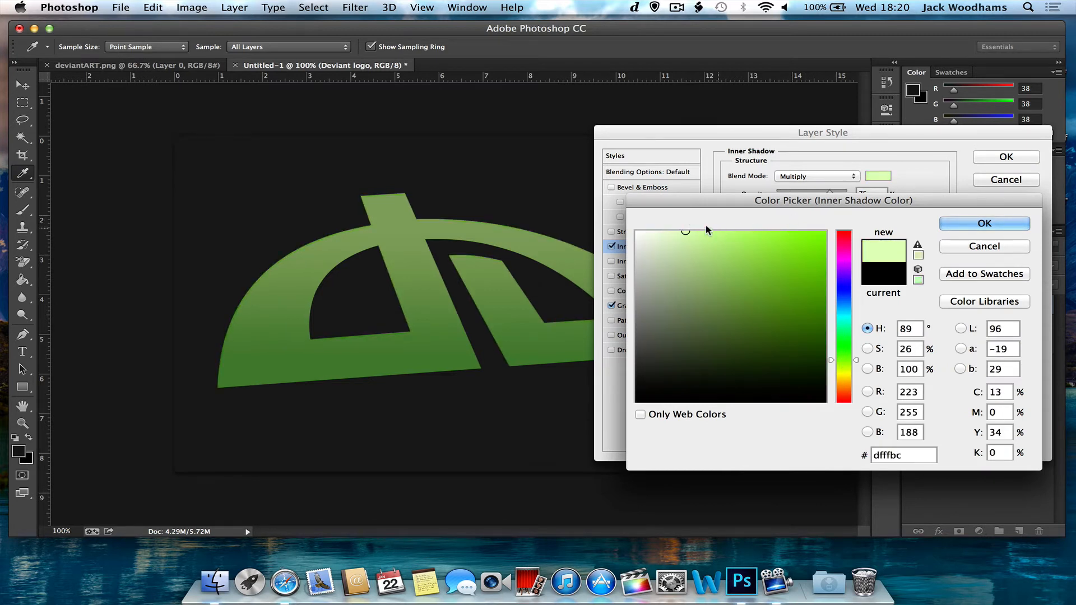
pyautogui.moveTo(844, 360); pyautogui.dragTo(843, 371)
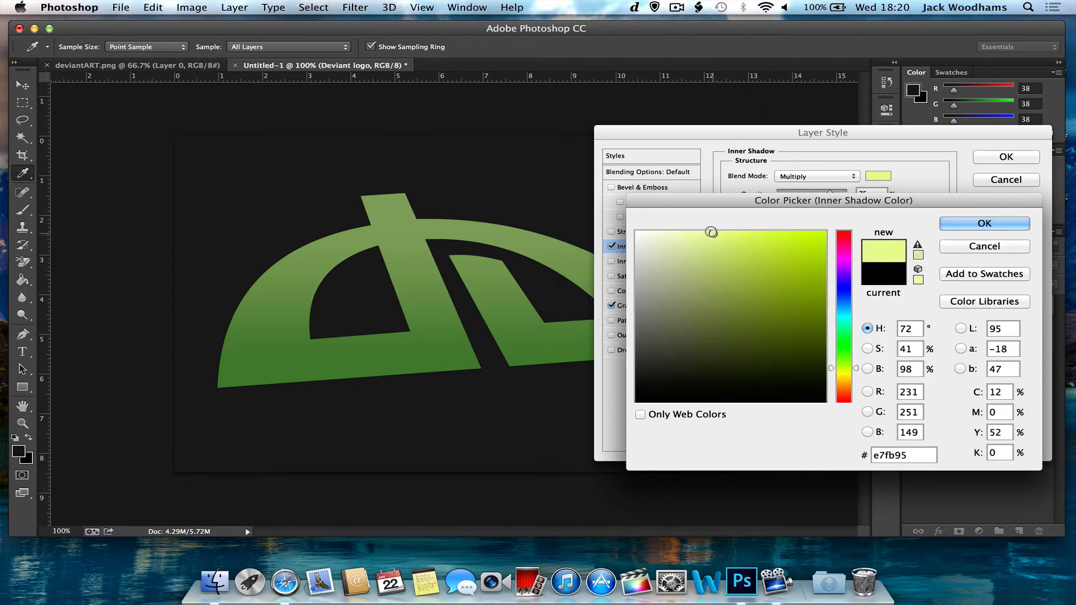
pyautogui.moveTo(843, 343); pyautogui.dragTo(845, 371)
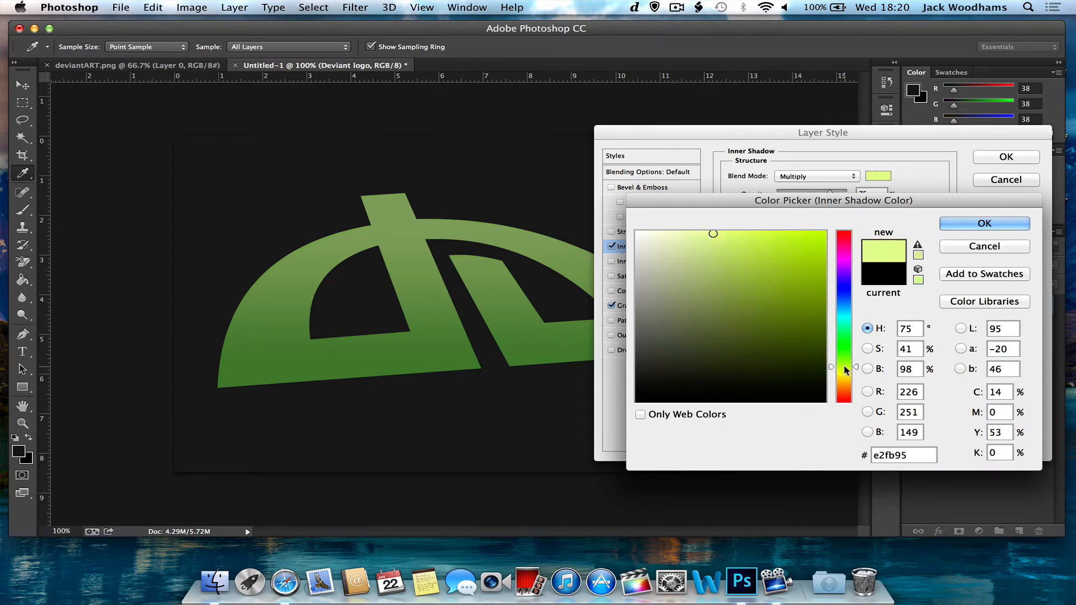
pyautogui.click(984, 223)
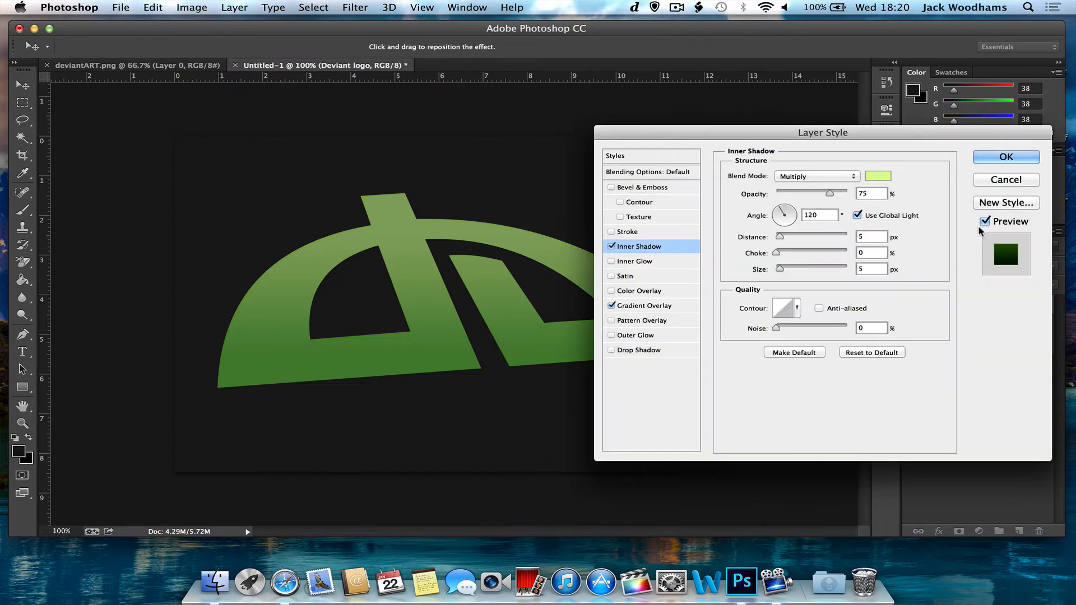
# Step: Make the inner shadow a thin Normal-blended edge highlight with its angle at 129 degrees
pyautogui.click(816, 176)
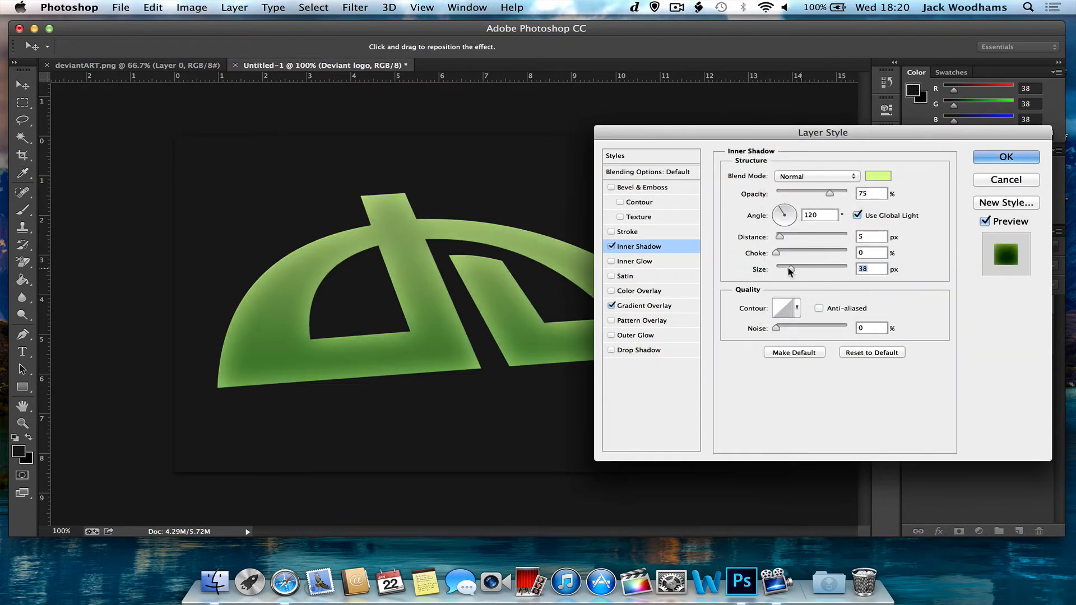
pyautogui.moveTo(788, 269); pyautogui.dragTo(783, 269)
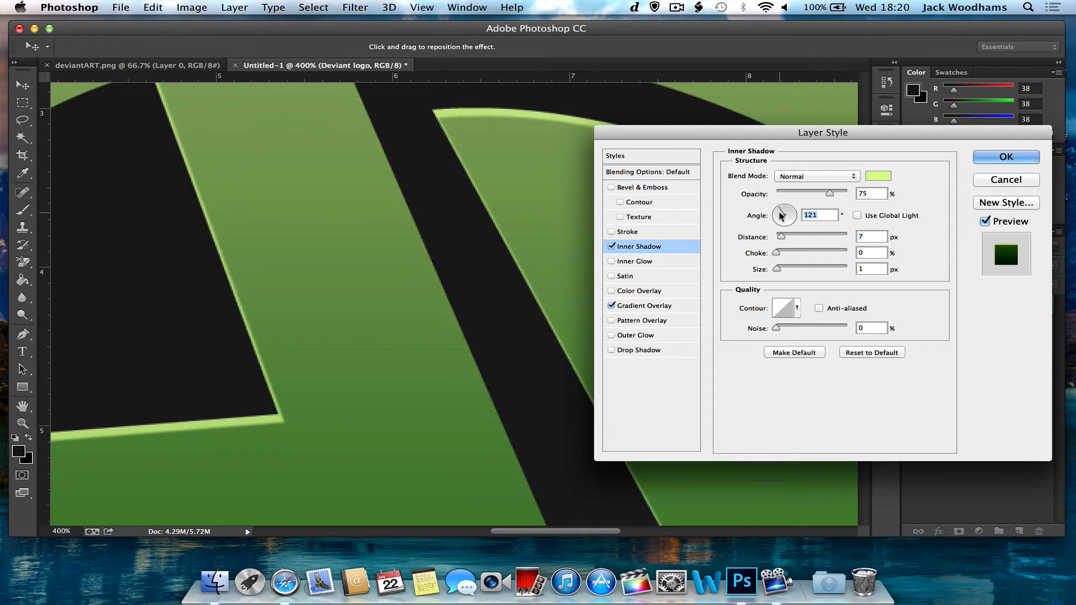
pyautogui.moveTo(783, 215); pyautogui.dragTo(788, 212)
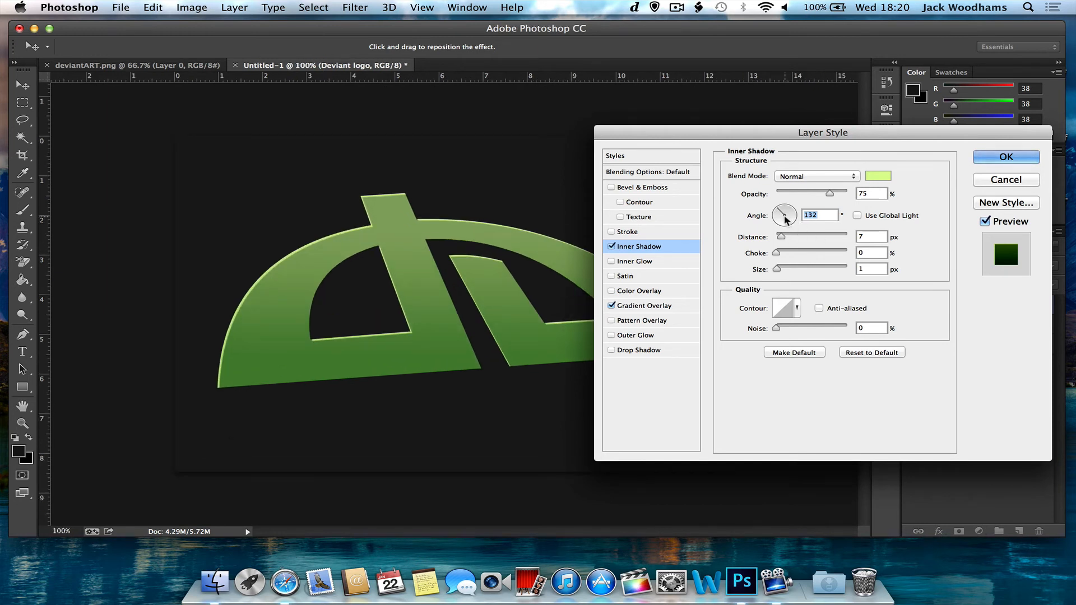
pyautogui.moveTo(787, 214); pyautogui.dragTo(779, 219)
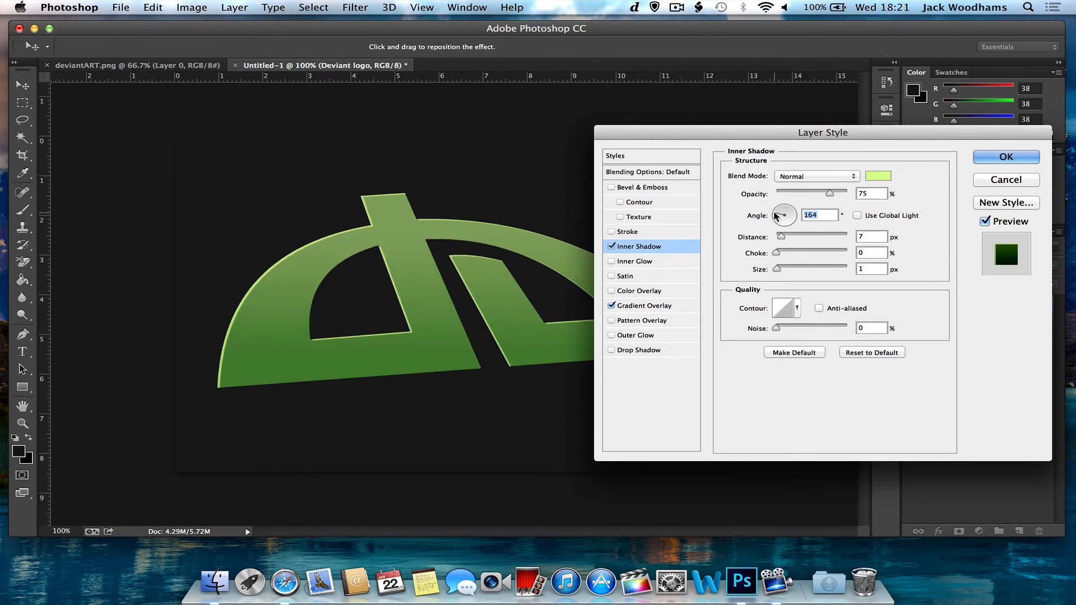
pyautogui.moveTo(784, 215); pyautogui.dragTo(778, 218)
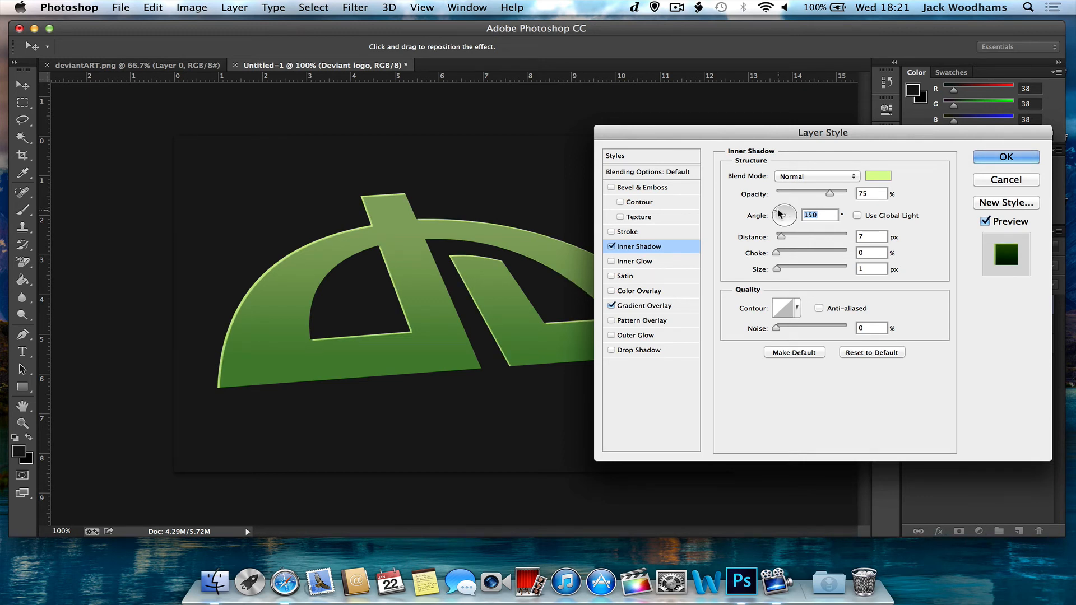
pyautogui.moveTo(782, 214)
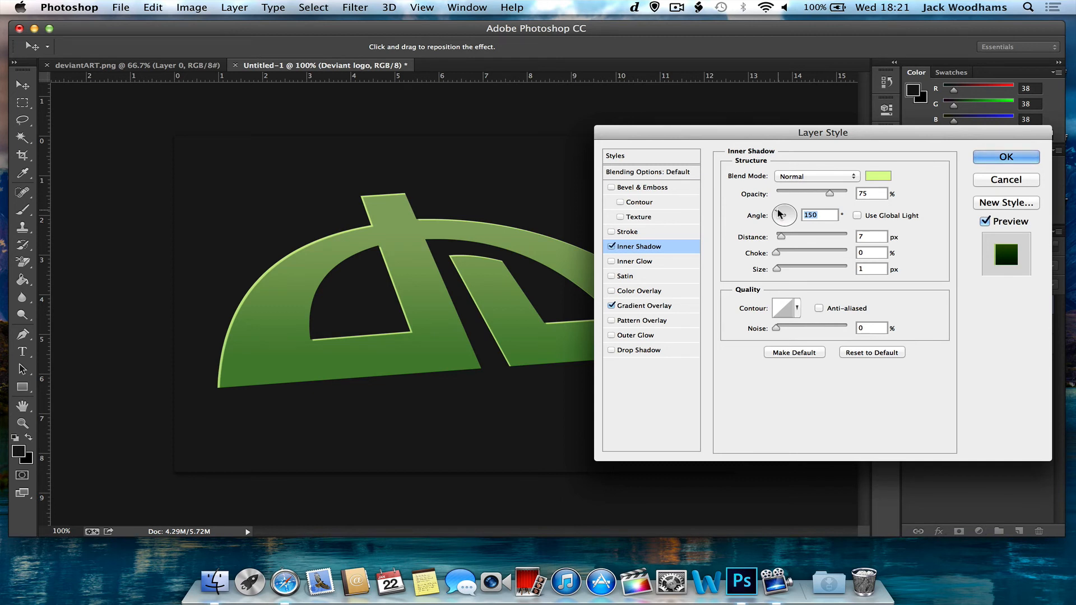
pyautogui.moveTo(784, 215); pyautogui.dragTo(789, 220)
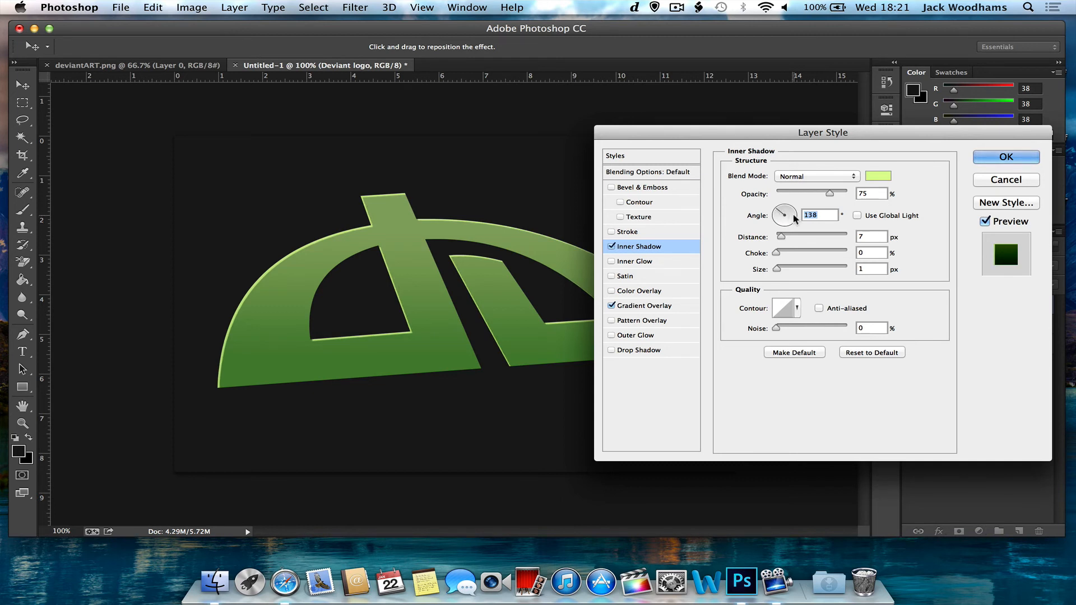
pyautogui.moveTo(786, 212); pyautogui.dragTo(781, 215)
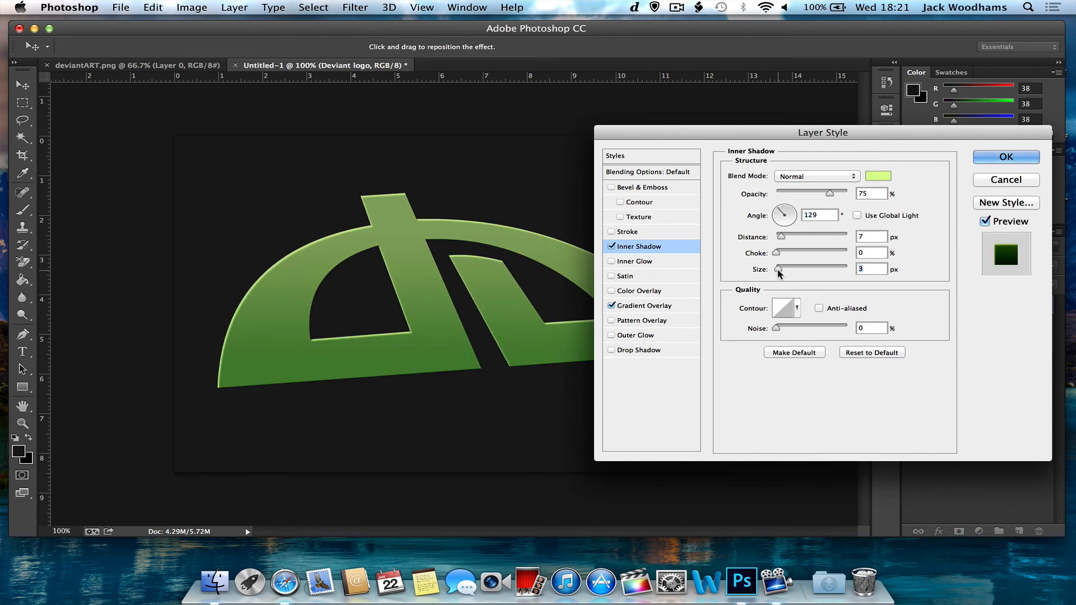
pyautogui.moveTo(780, 268); pyautogui.dragTo(795, 269)
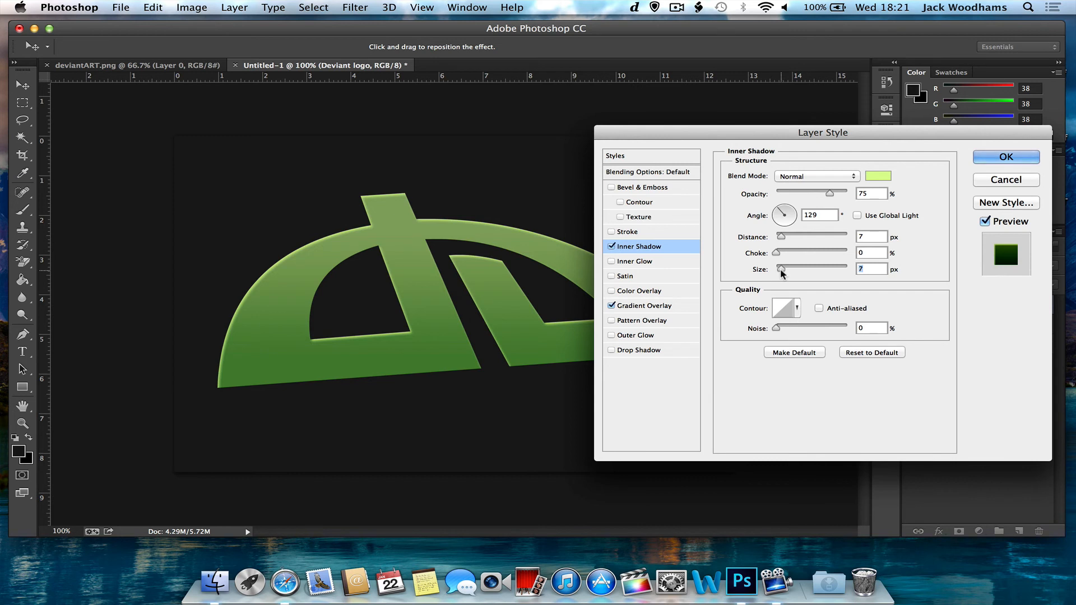
# Step: Add a soft, farther drop shadow and apply all the layer styles to the logo
pyautogui.click(639, 349)
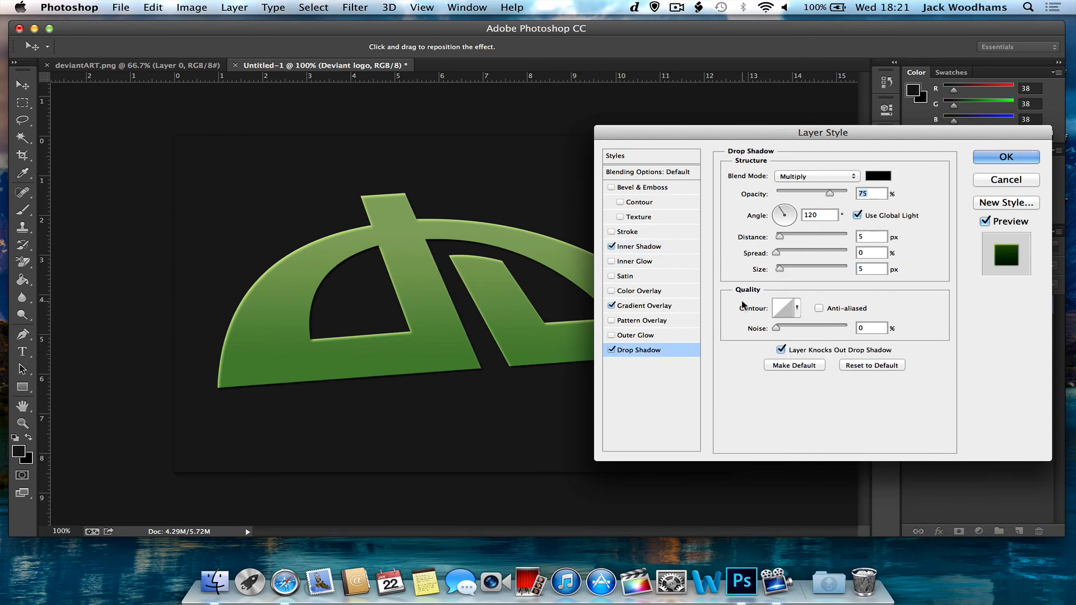
pyautogui.moveTo(780, 268); pyautogui.dragTo(797, 268)
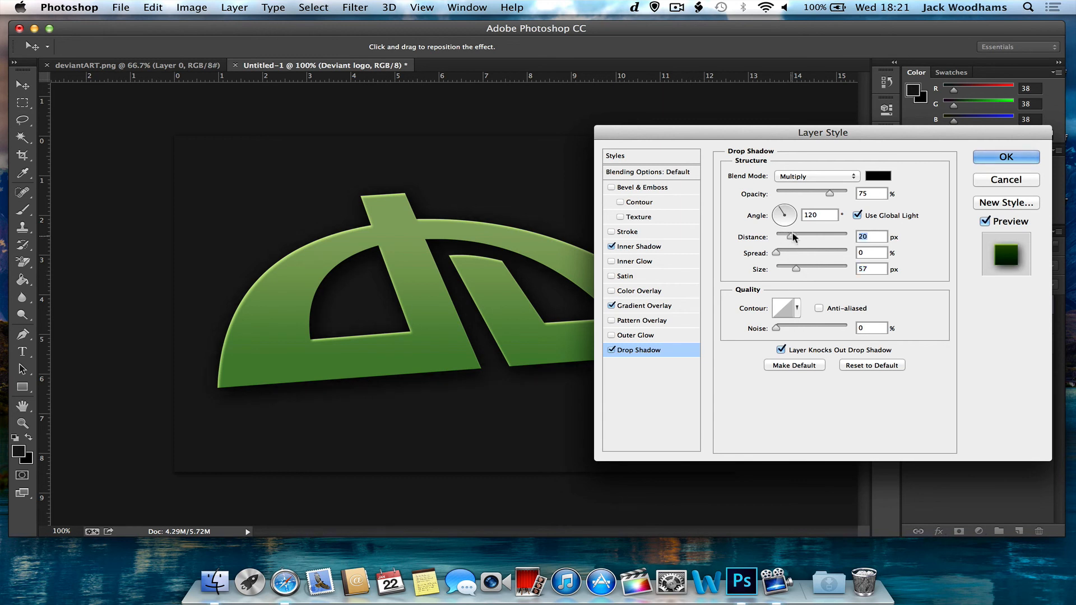
pyautogui.click(1007, 157)
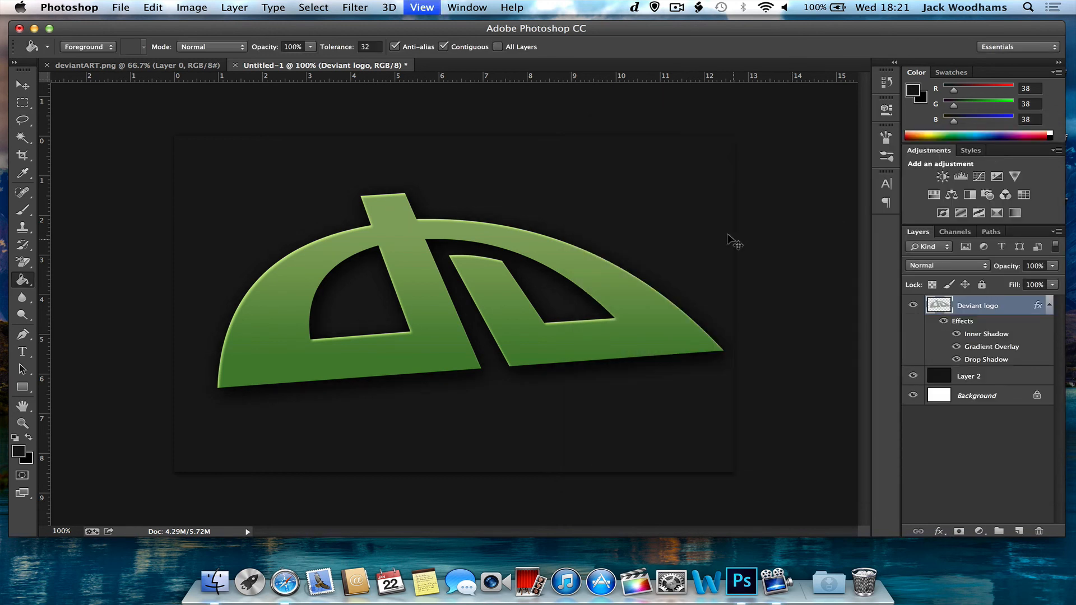